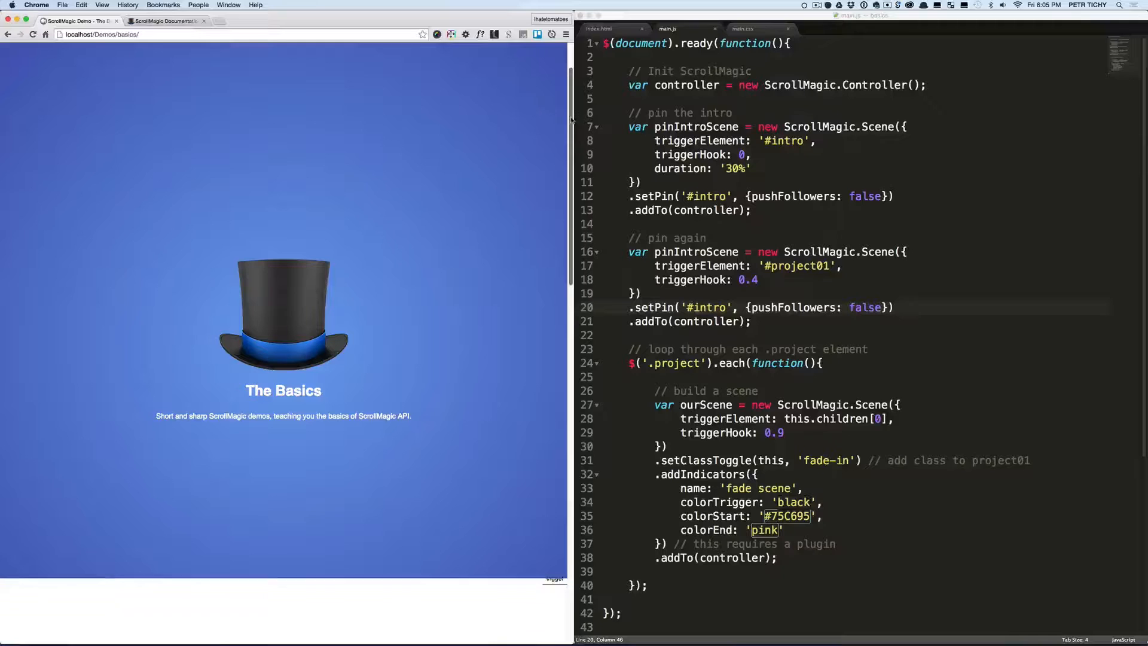
Step: Scroll down through the ScrollMagic Pin demo page in Chrome
{"action": "scroll", "scroll_direction": "down", "scroll_amount": 3}
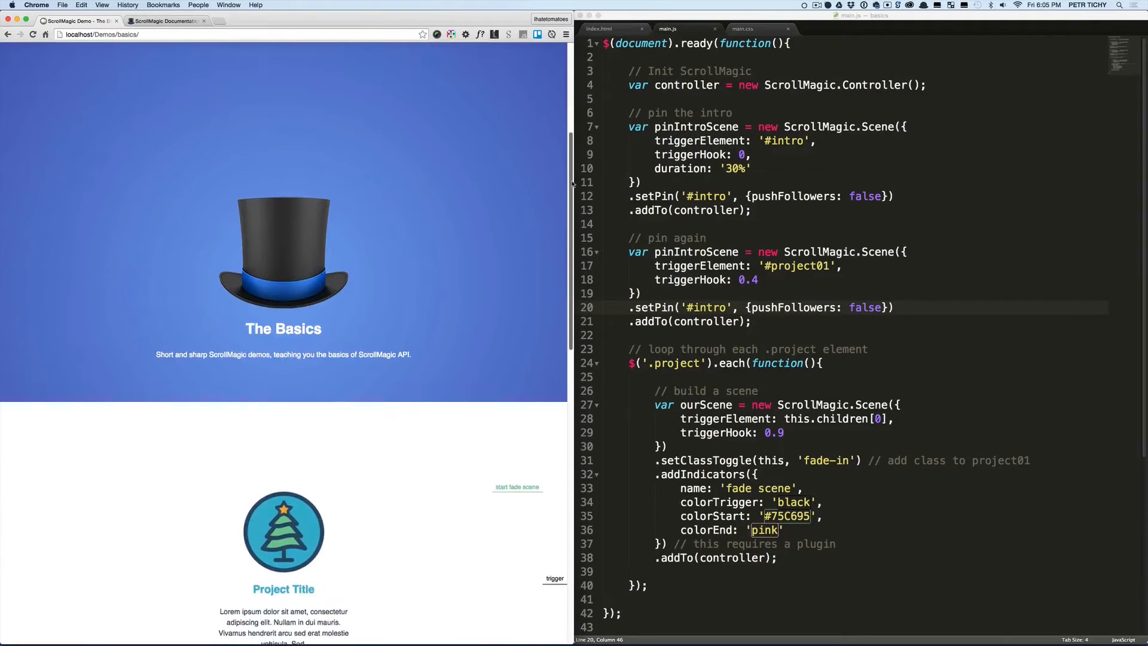
{"action": "scroll", "scroll_direction": "down", "scroll_amount": 3}
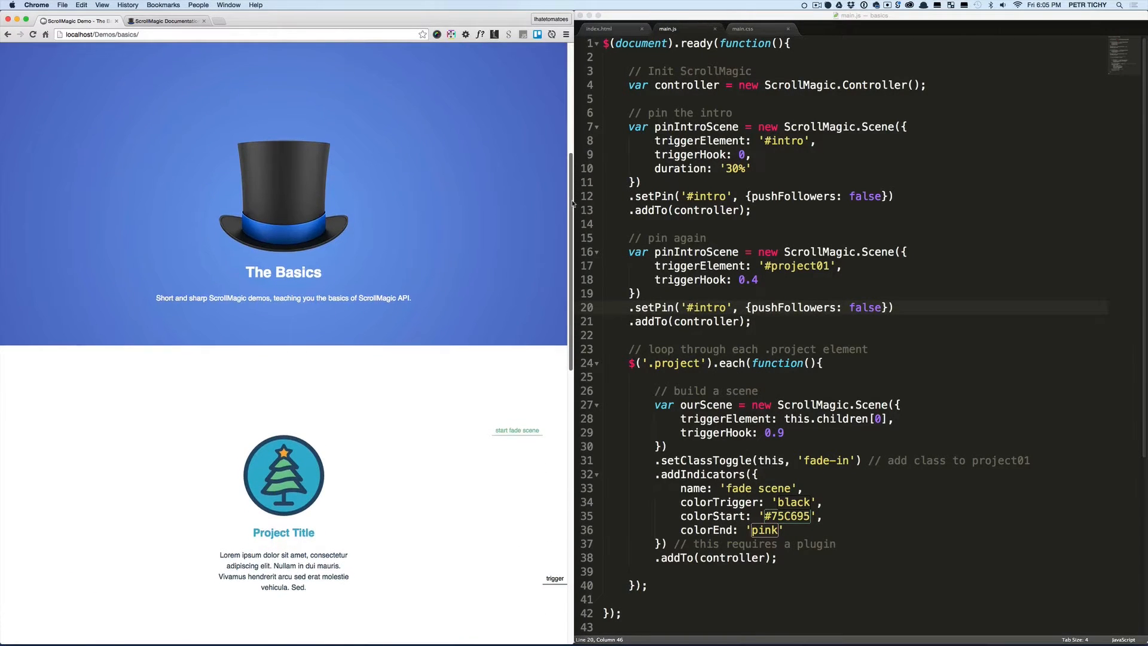
{"action": "scroll", "scroll_direction": "down", "scroll_amount": 3}
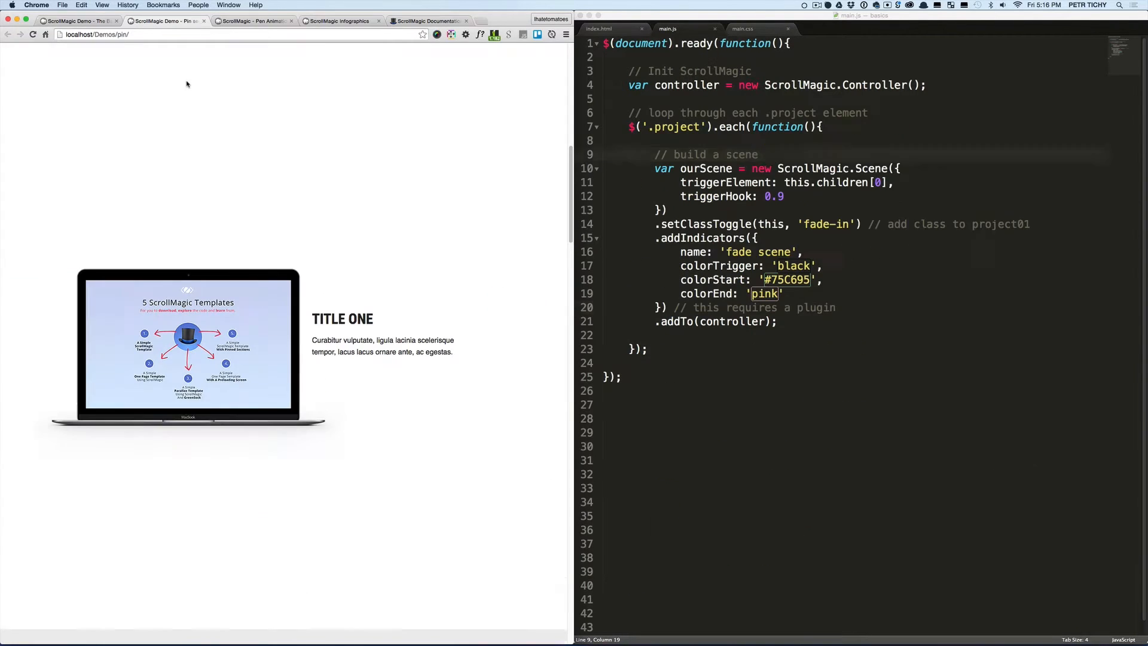
{"action": "mouse_move", "coordinate": [397, 166]}
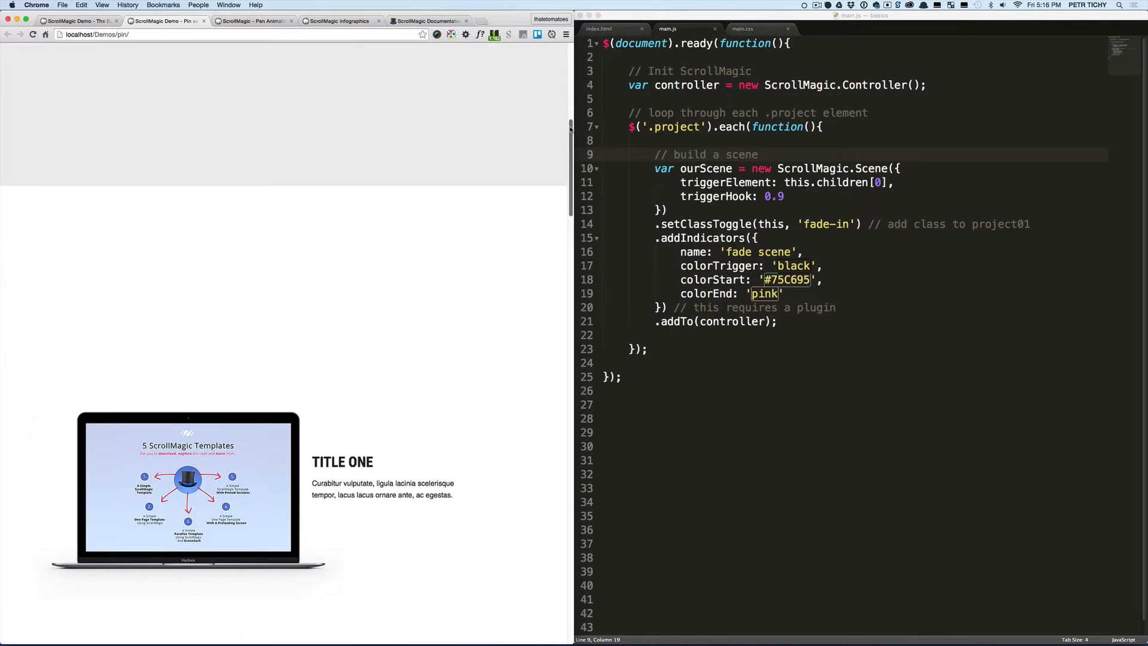
{"action": "scroll", "scroll_direction": "down", "scroll_amount": 3}
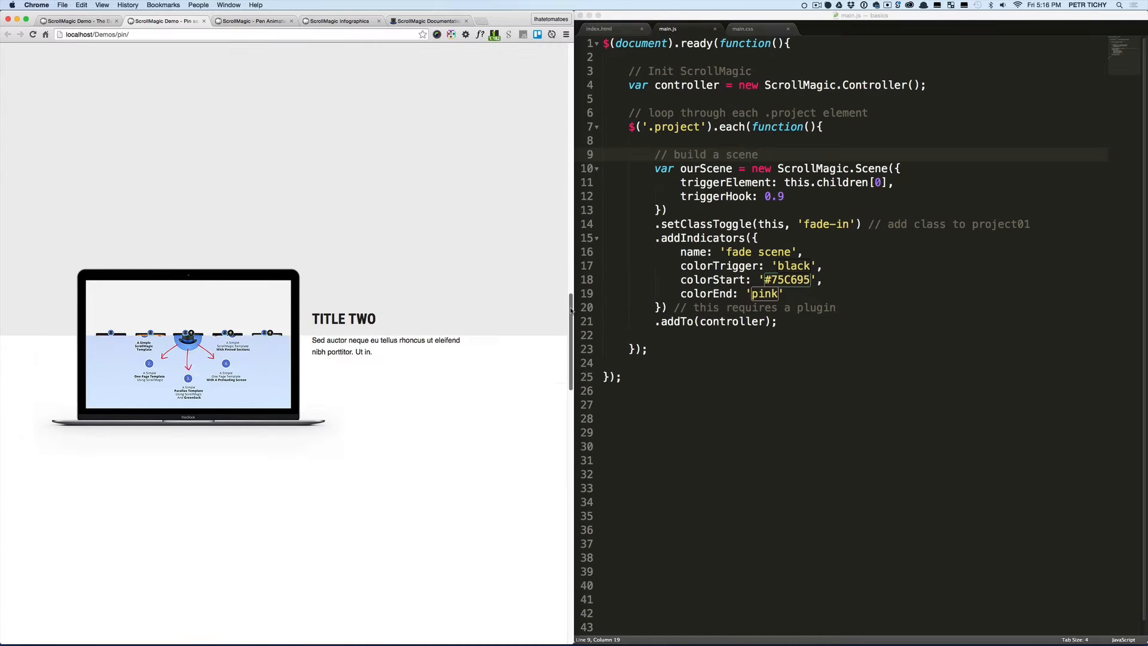
{"action": "scroll", "scroll_direction": "down", "scroll_amount": 3}
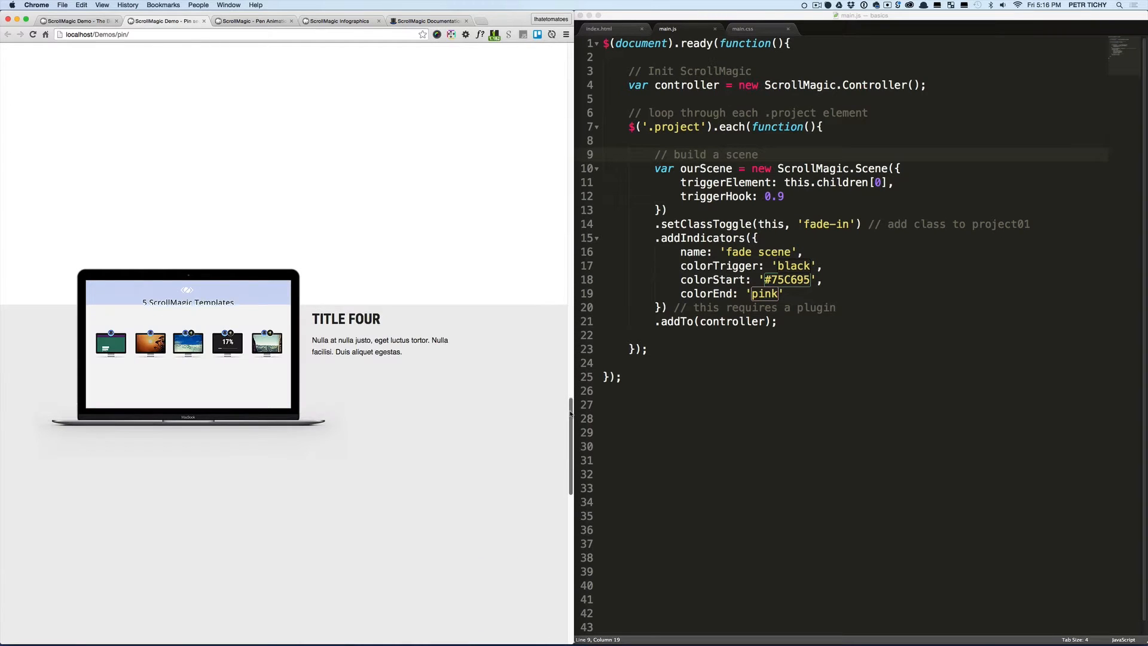
Step: Browse the Pen Animation demo, then switch to the Infographics demo tab
{"action": "left_click", "coordinate": [252, 20]}
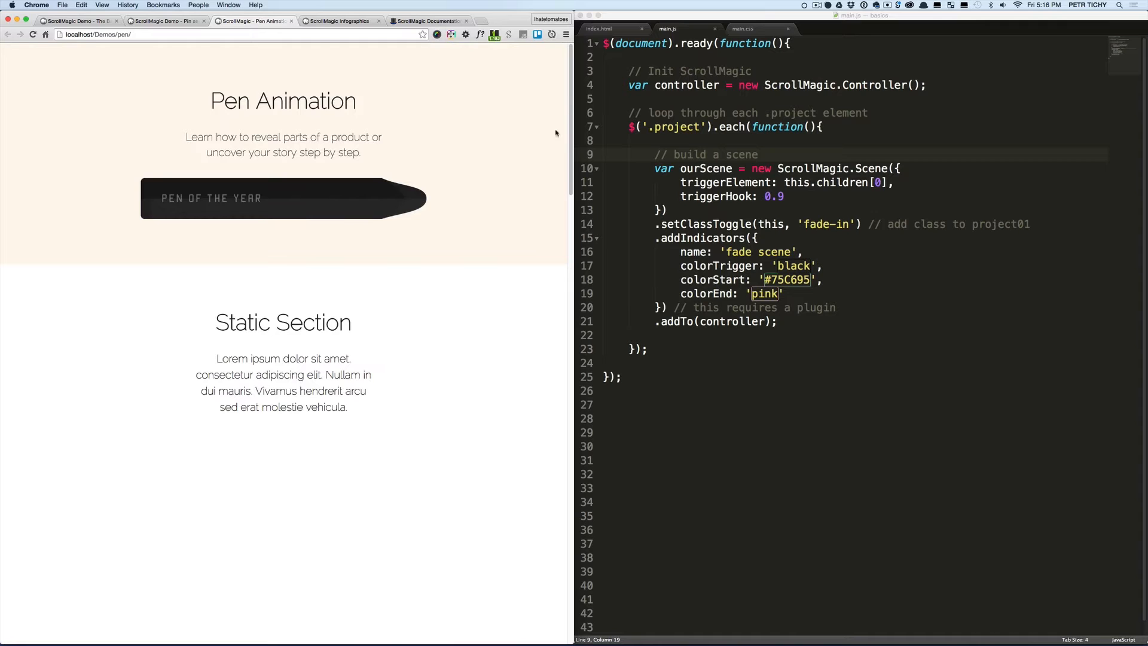
{"action": "scroll", "scroll_direction": "down", "scroll_amount": 3}
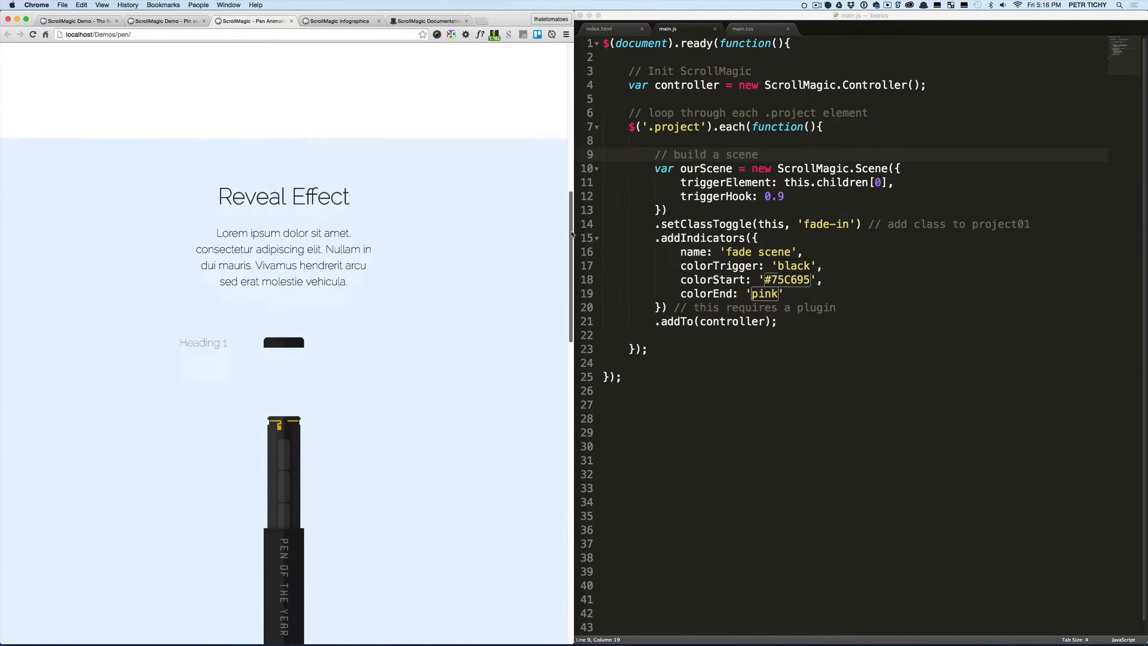
{"action": "scroll", "scroll_direction": "down", "scroll_amount": 3}
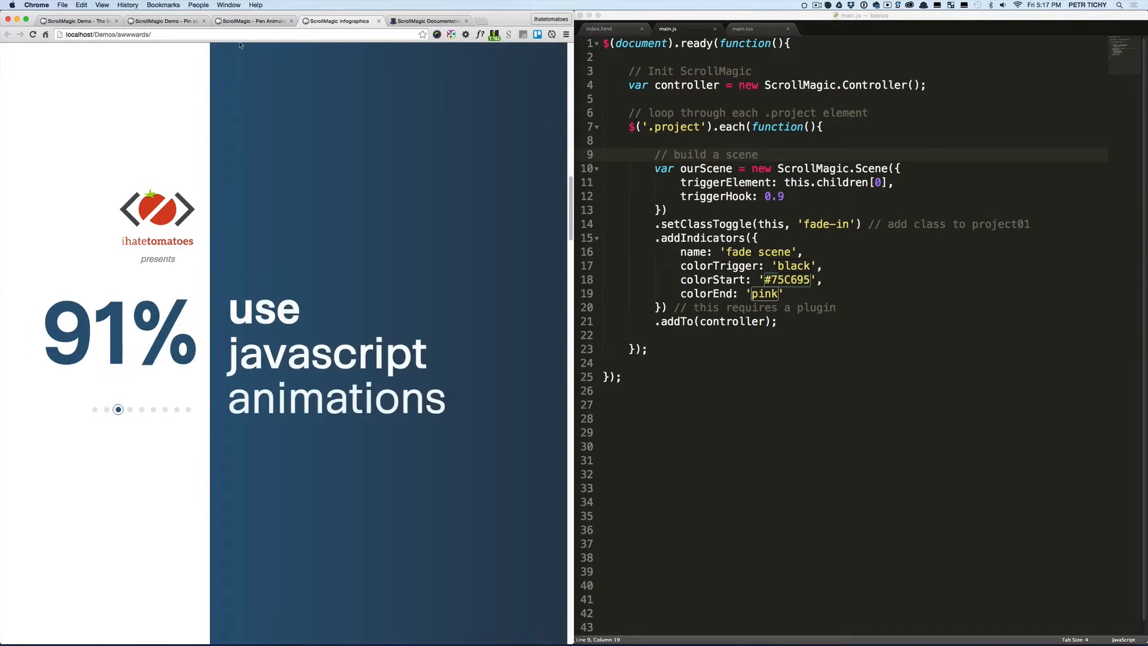
{"action": "left_click", "coordinate": [249, 21]}
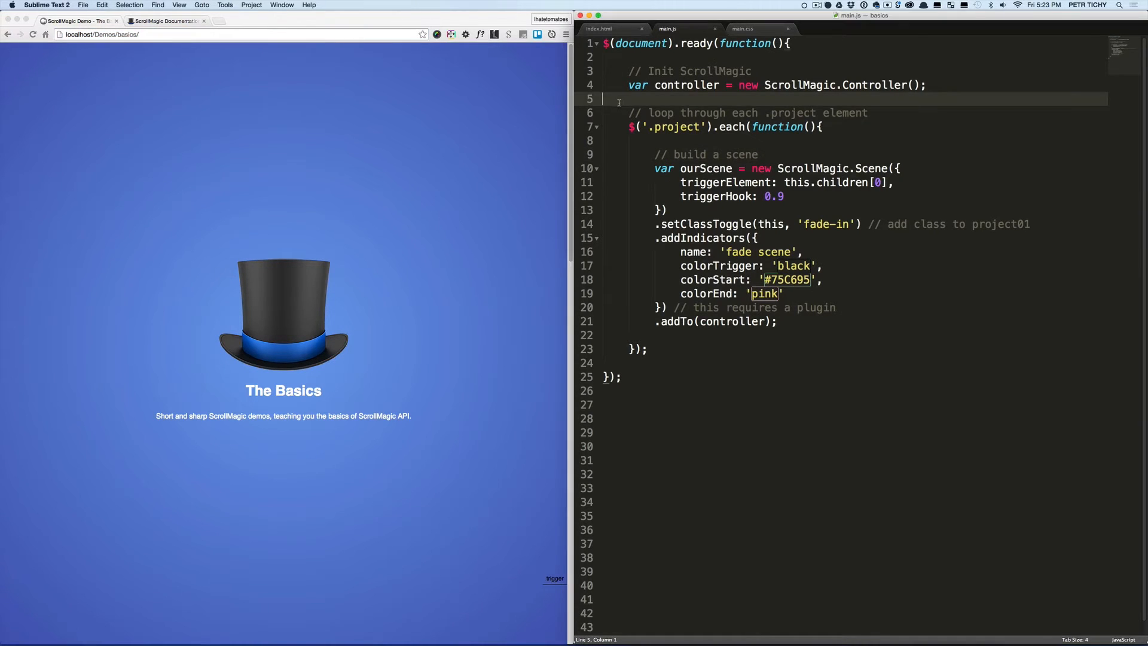
Step: Add a '// pin the intro' comment and start var pinIntroScene = new ScrollMagic.Scene
{"action": "key", "text": "Enter"}
{"action": "type", "text": "// pin t"}
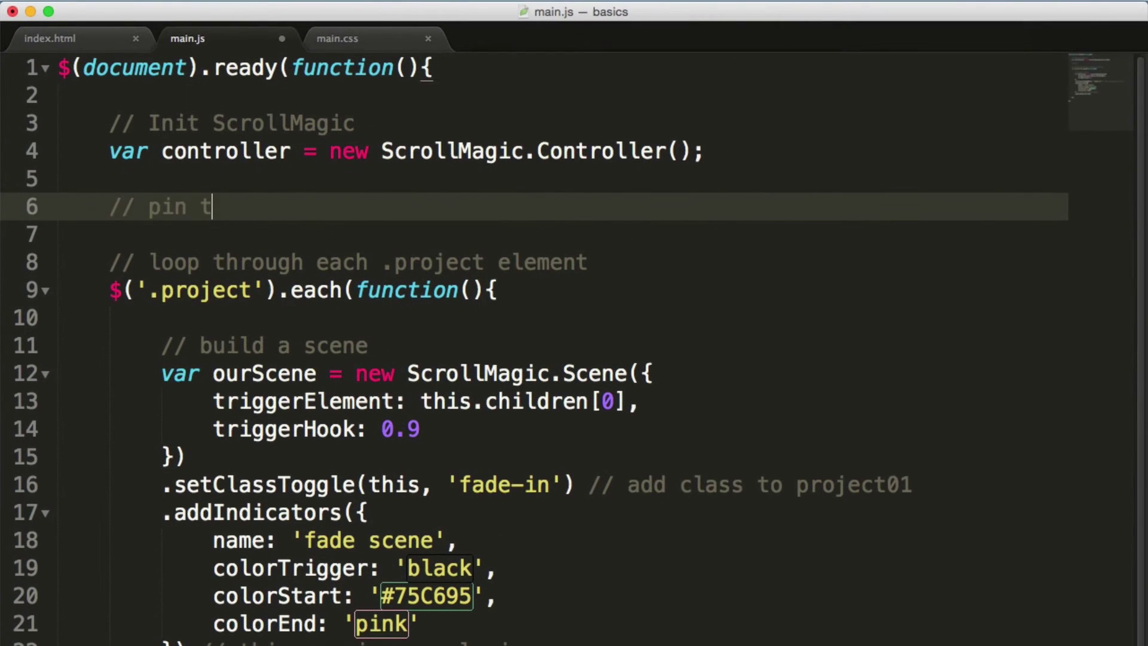
{"action": "type", "text": "he intro"}
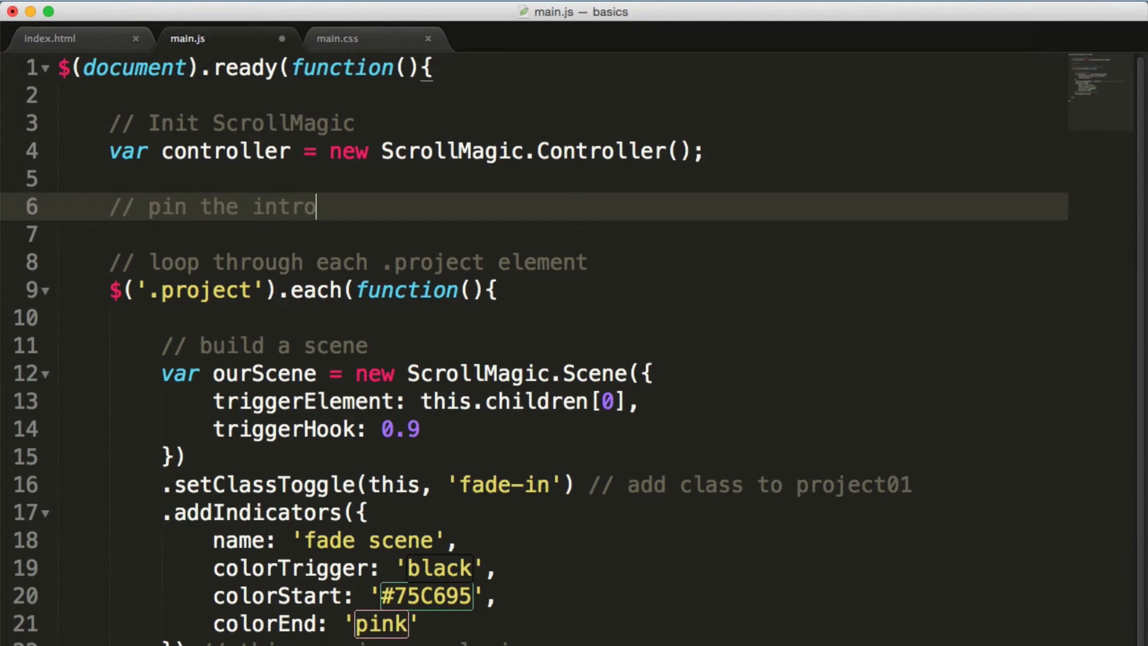
{"action": "type", "text": "var"}
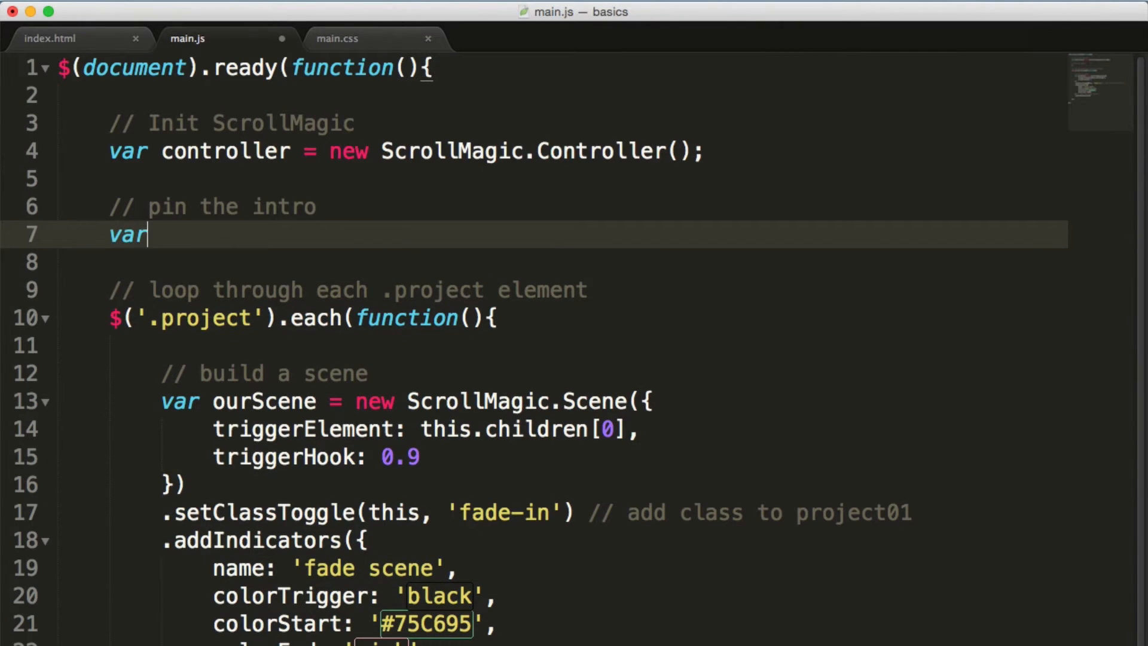
{"action": "type", "text": "pinInt"}
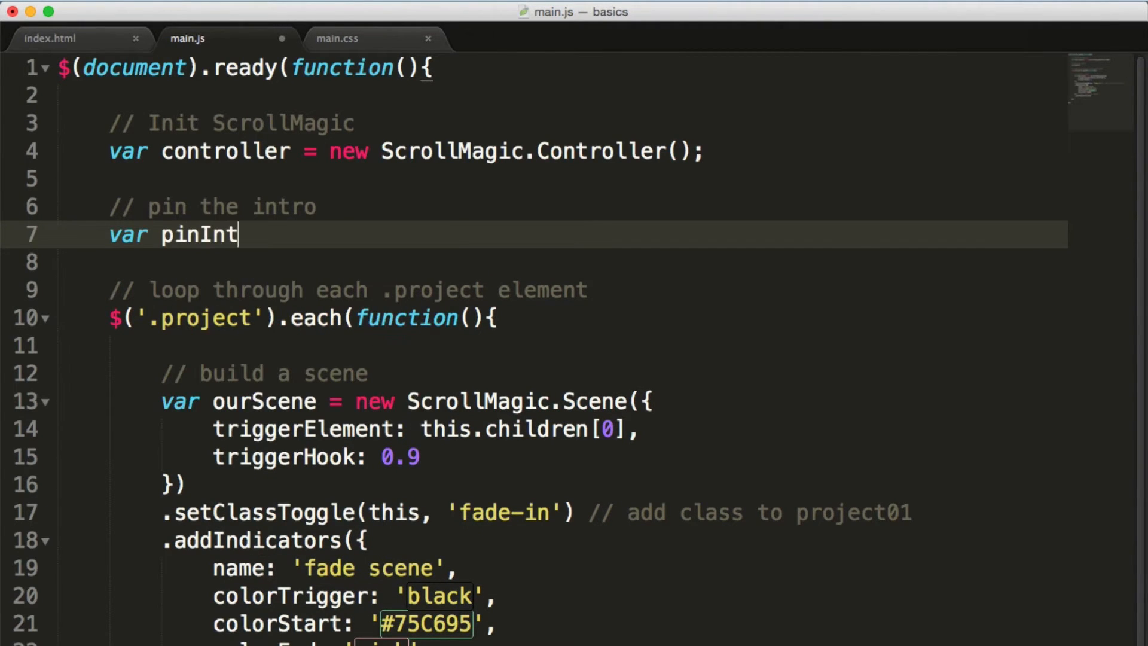
{"action": "type", "text": "roScene"}
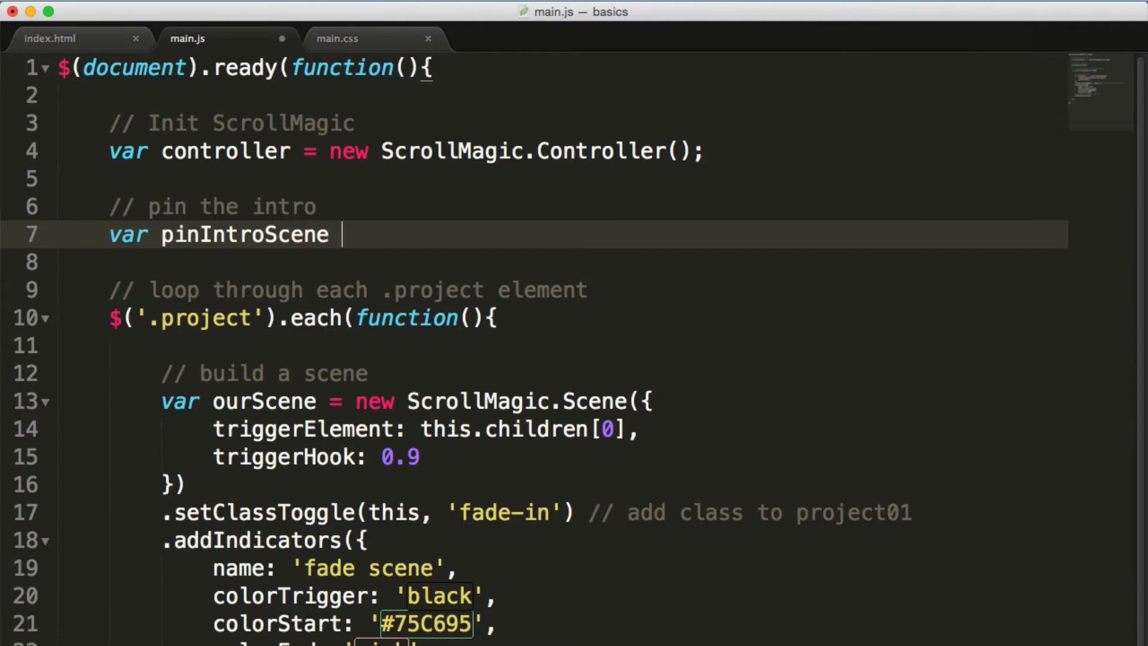
{"action": "type", "text": "= new Scro"}
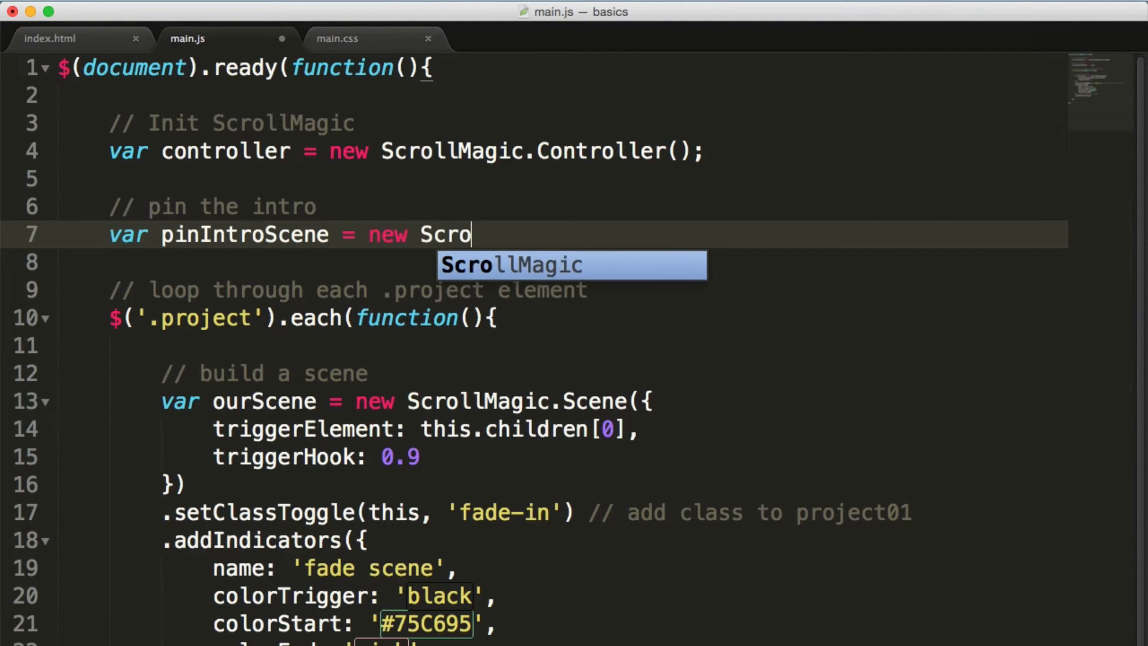
{"action": "type", "text": "llMagic.Scene({"}
{"action": "type", "text": ".se"}
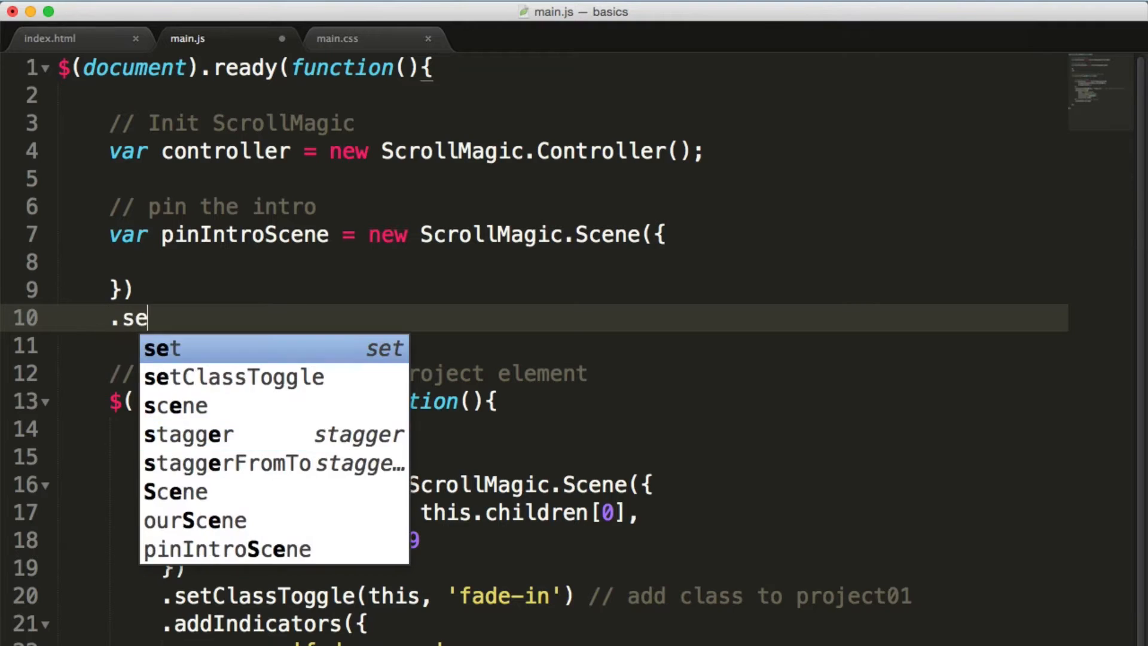
Step: Chain .setPin('#intro') and .addTo(controller) onto the pinIntroScene scene
{"action": "type", "text": "tPin()"}
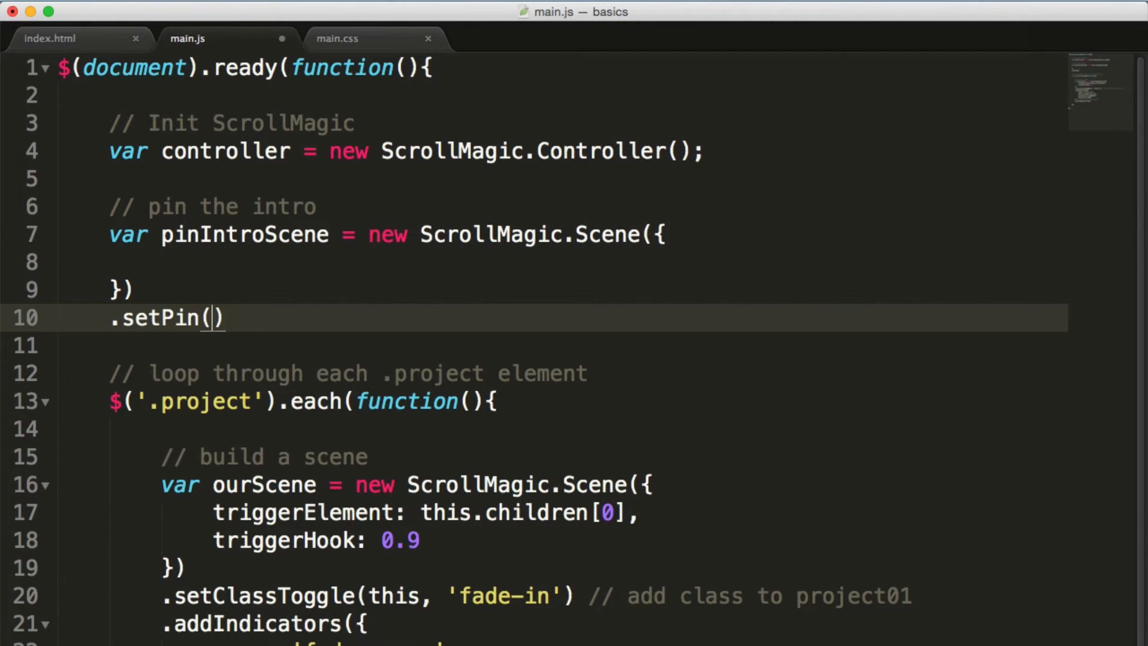
{"action": "type", "text": "'#'"}
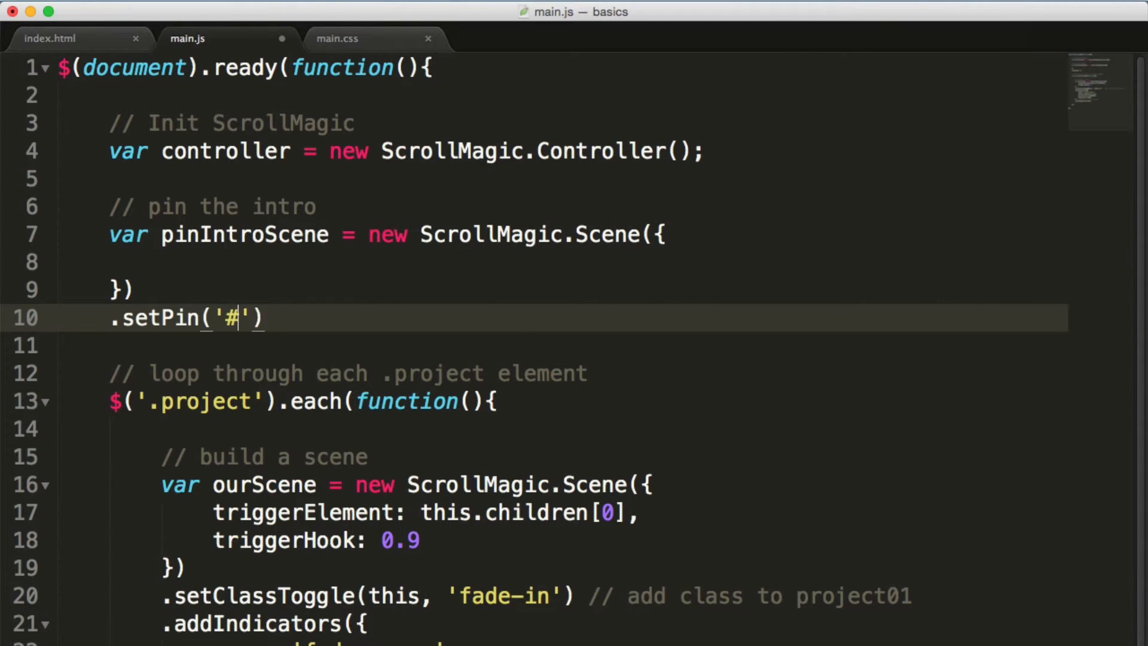
{"action": "type", "text": "intro"}
{"action": "type", "text": "."}
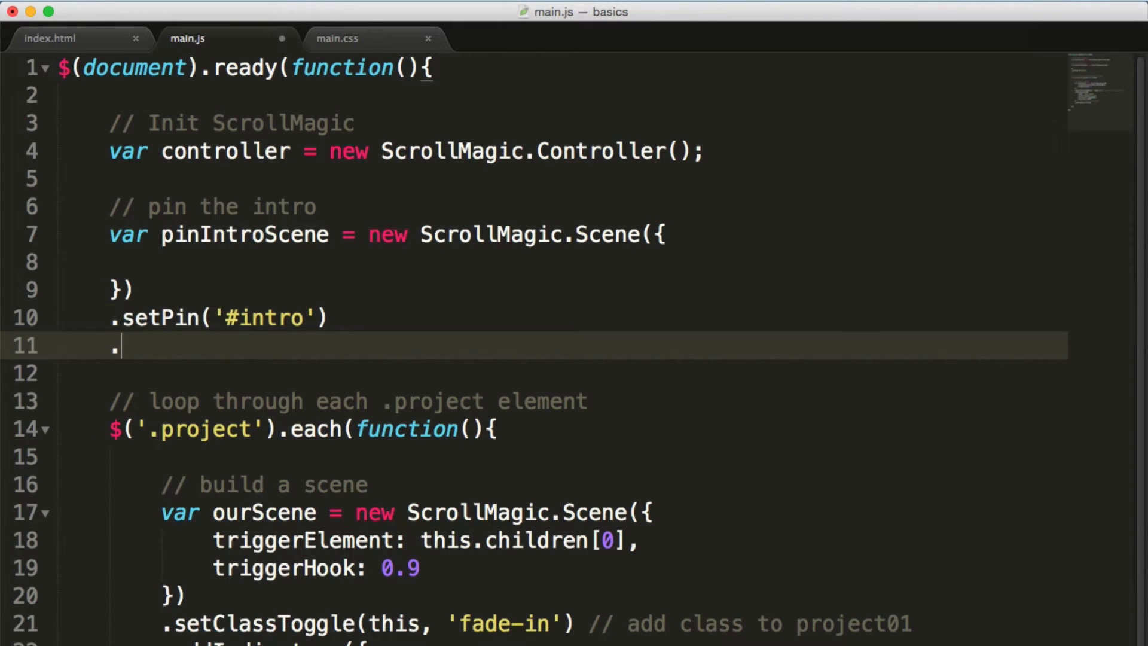
{"action": "type", "text": "add"}
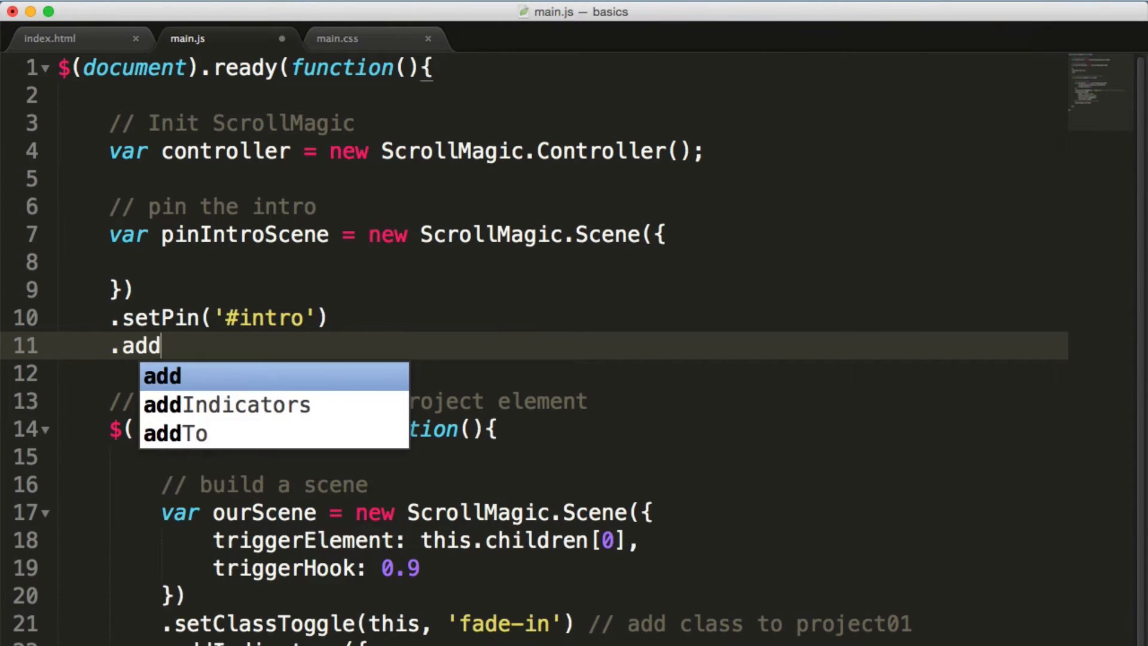
{"action": "left_click", "coordinate": [176, 434]}
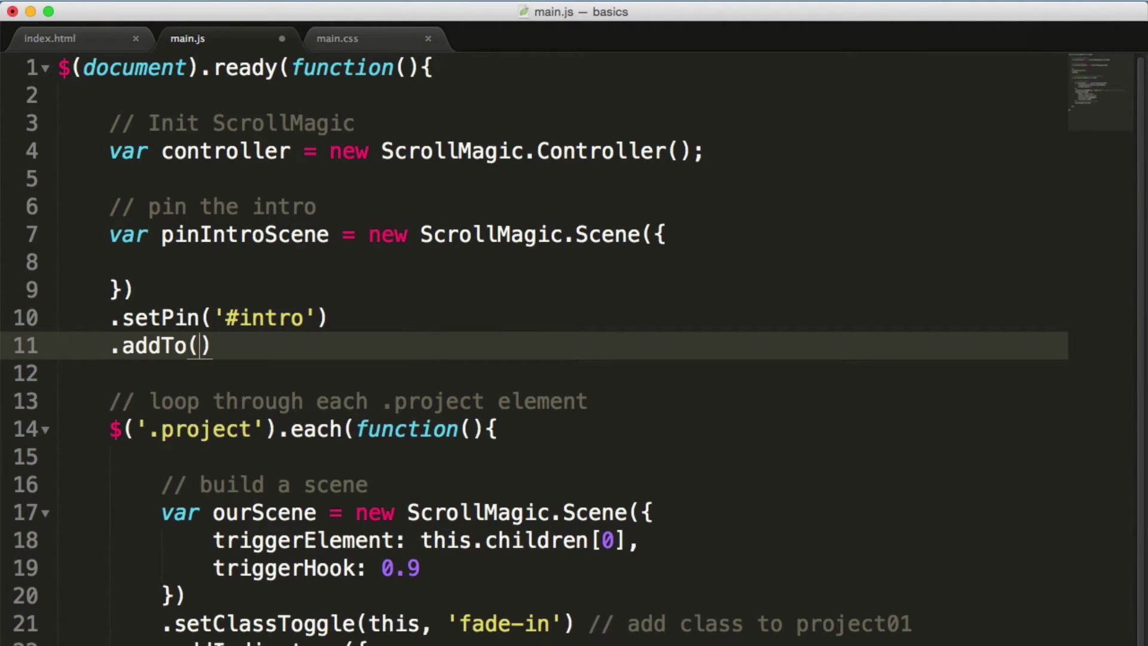
{"action": "type", "text": "controller"}
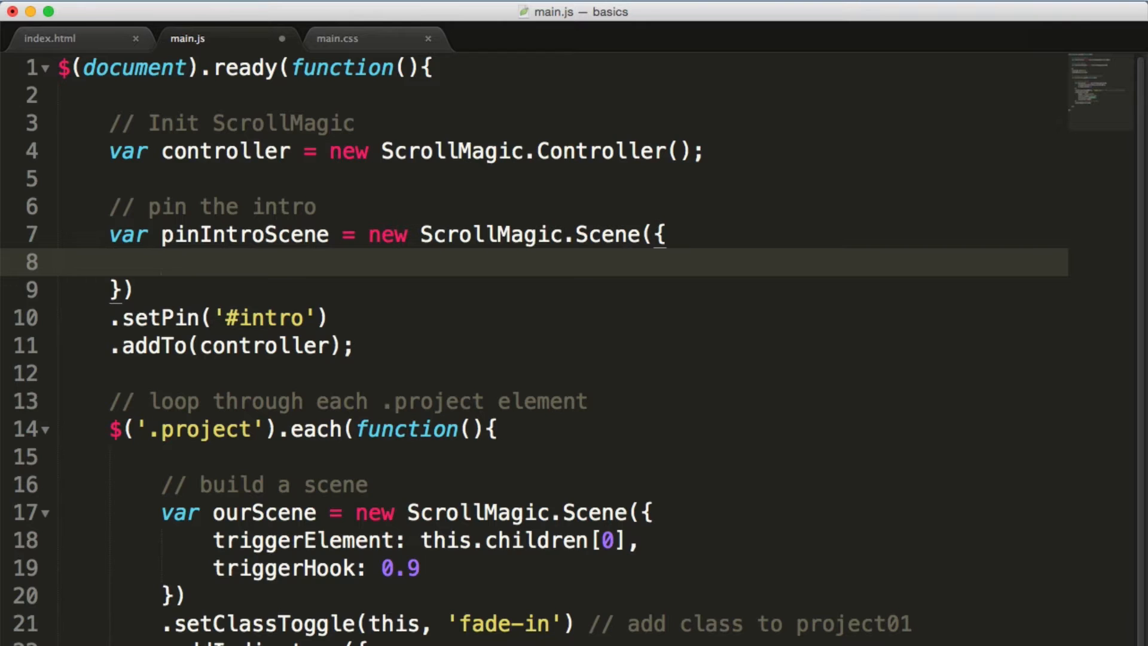
Step: Set pinIntroScene options triggerElement: '#intro' and triggerHook: 0
{"action": "type", "text": "trigge"}
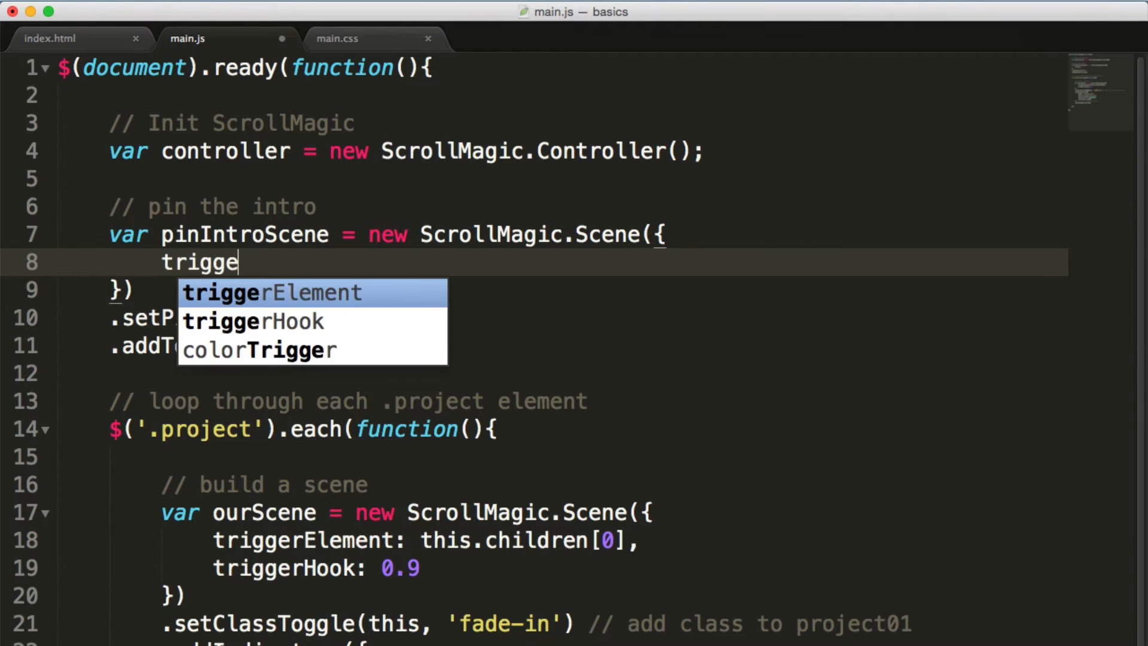
{"action": "key", "text": "Tab"}
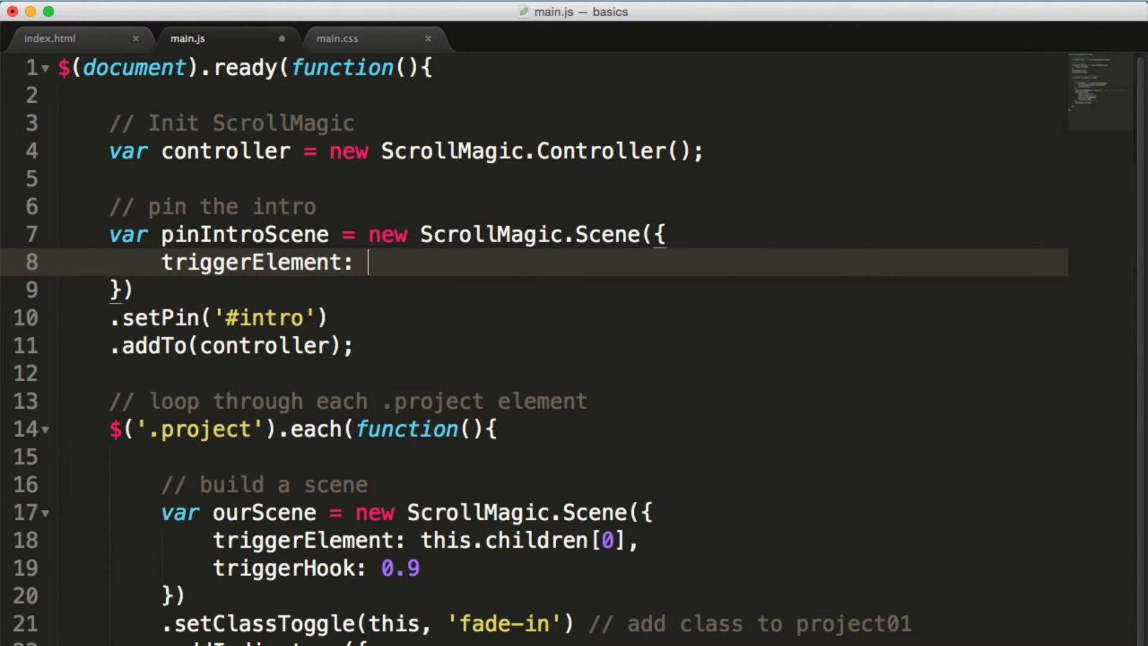
{"action": "type", "text": "'#intr'"}
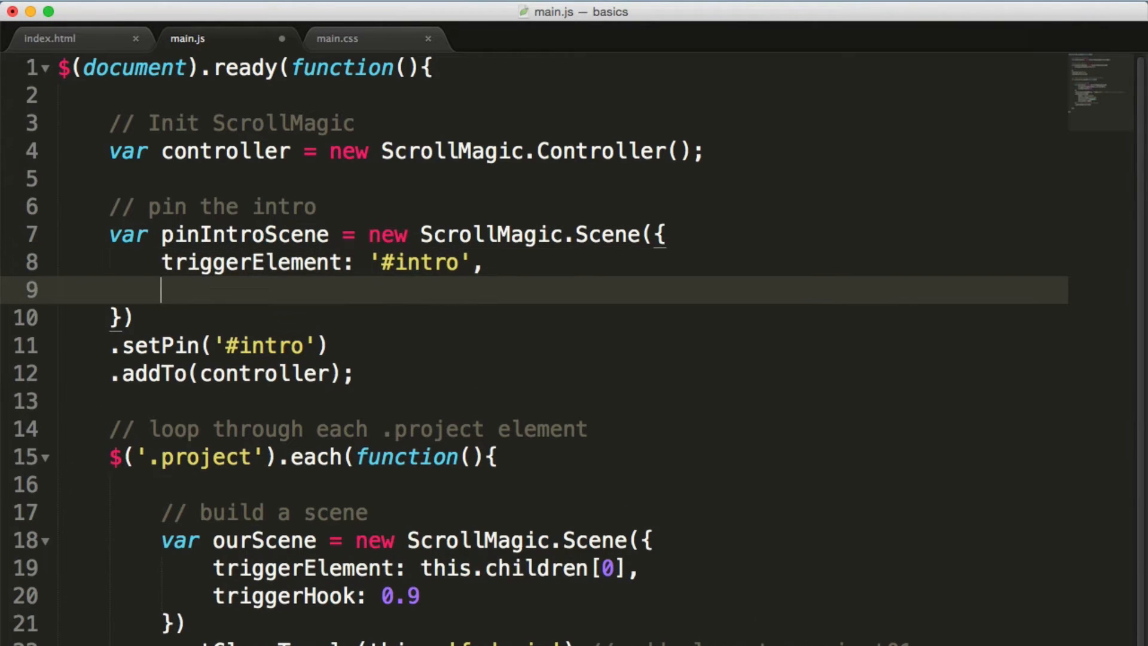
{"action": "type", "text": "triggerHook:"}
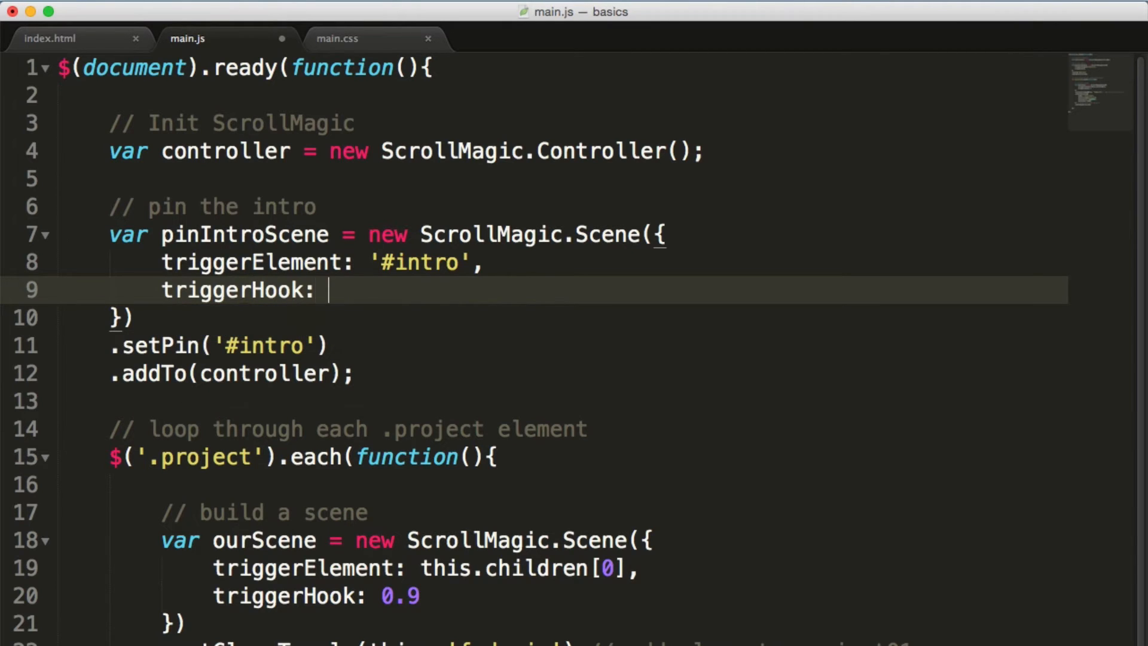
{"action": "type", "text": "0"}
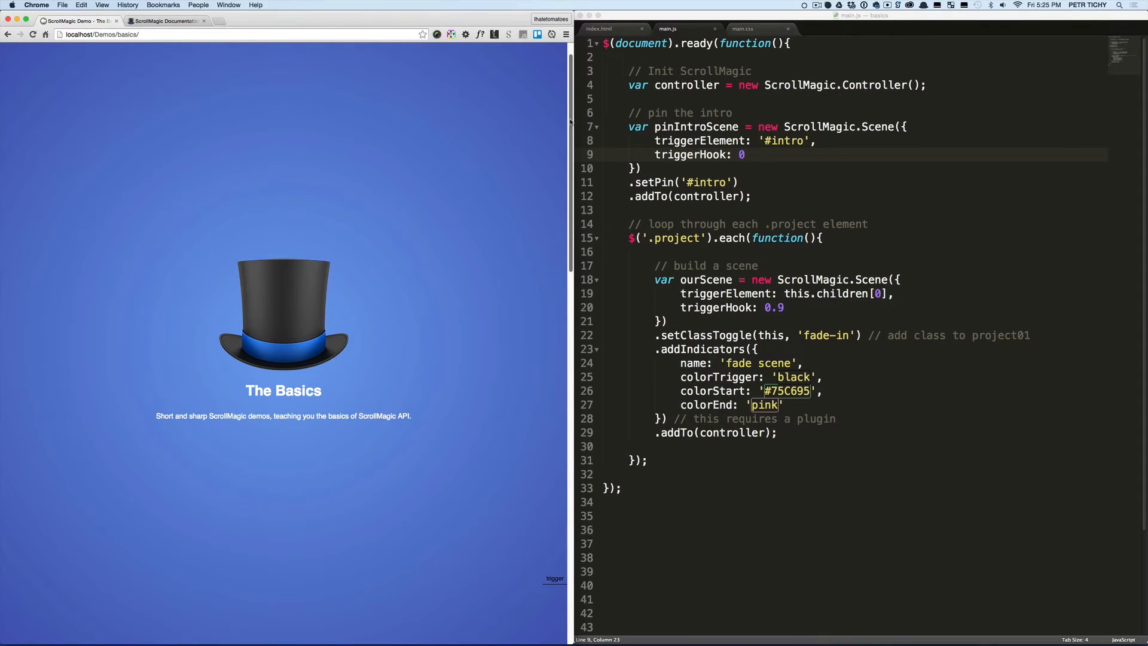
{"action": "scroll", "scroll_direction": "down", "scroll_amount": 3}
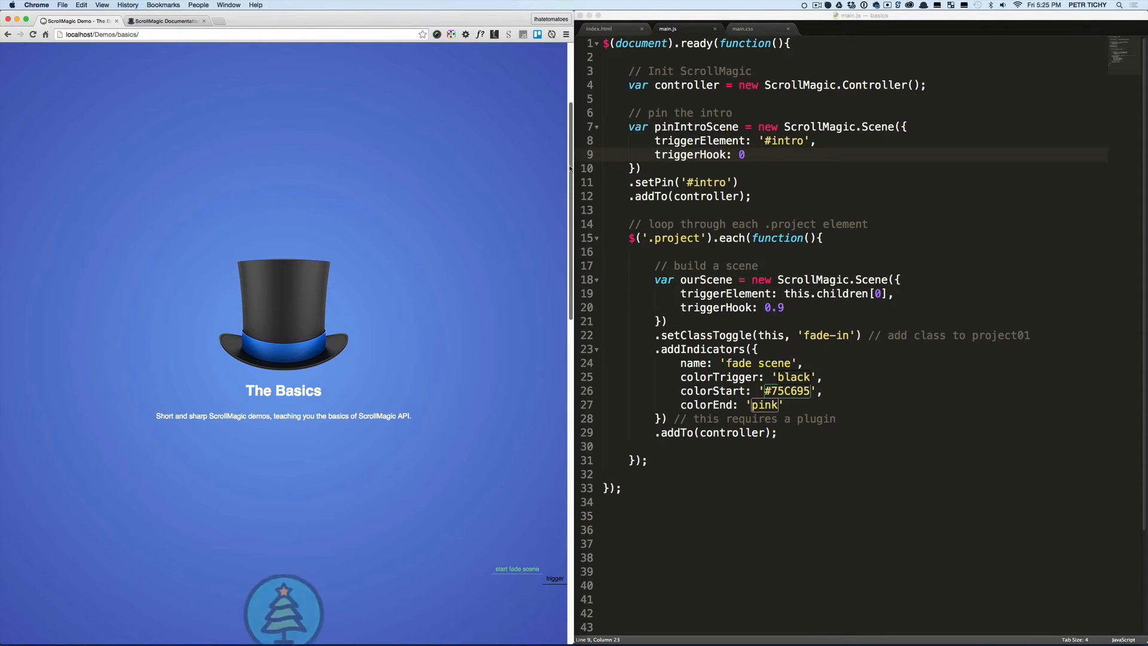
{"action": "scroll", "scroll_direction": "down", "scroll_amount": 3}
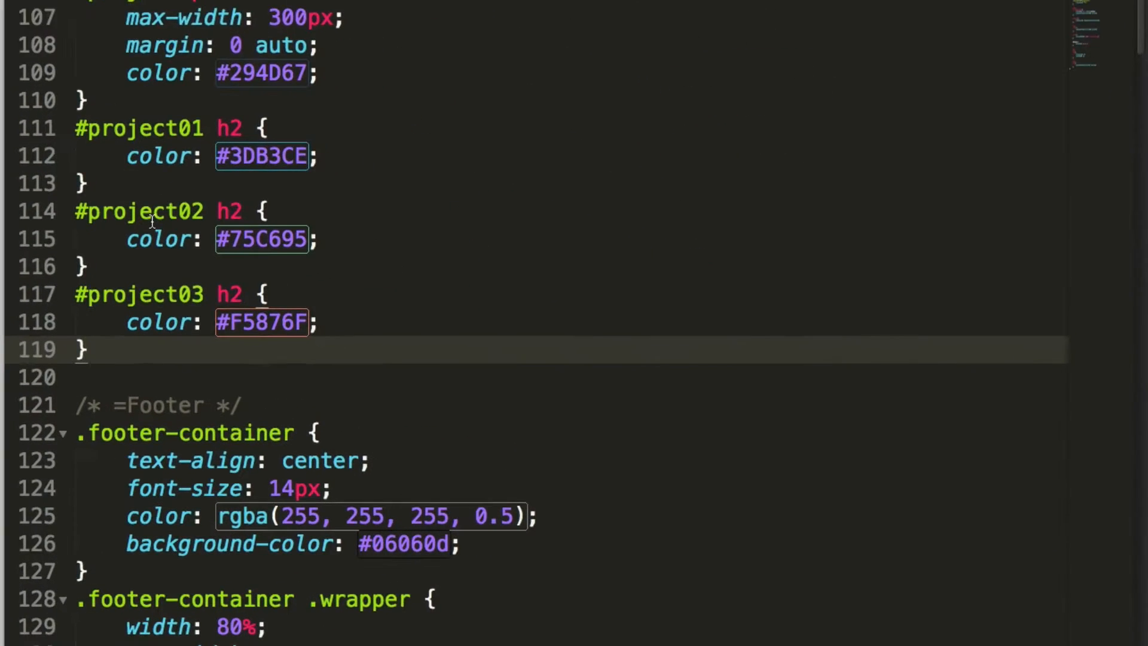
Step: Add a #main rule to main.css with position: relative and background-color: #FFF
{"action": "scroll", "scroll_direction": "down", "scroll_amount": 3}
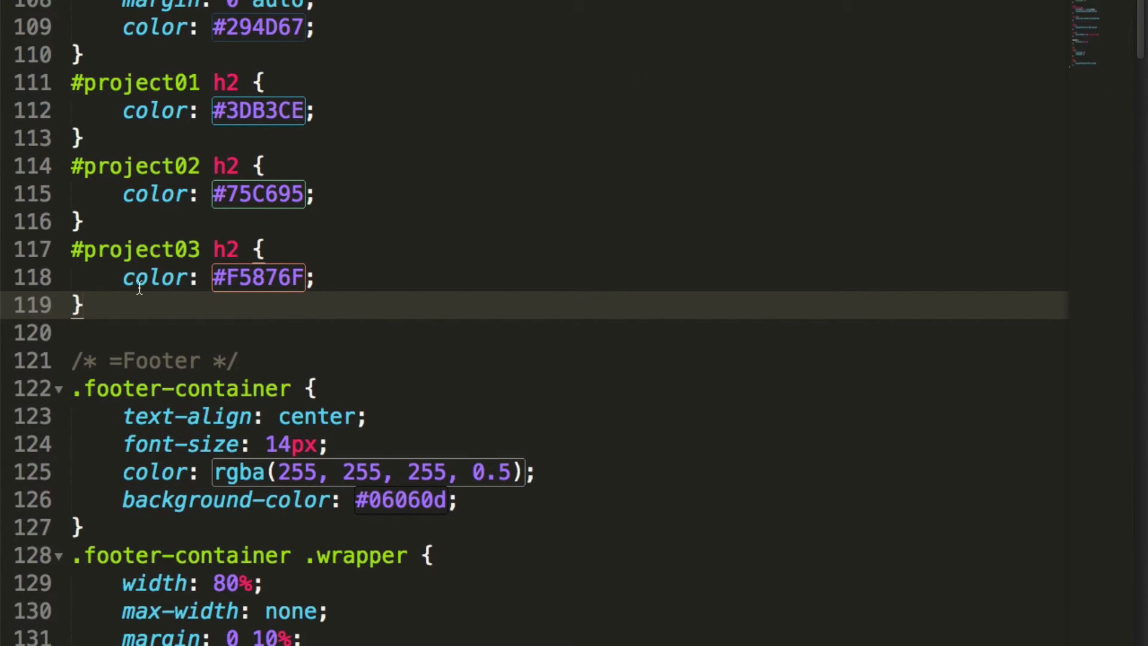
{"action": "type", "text": "#main {"}
{"action": "type", "text": "bc"}
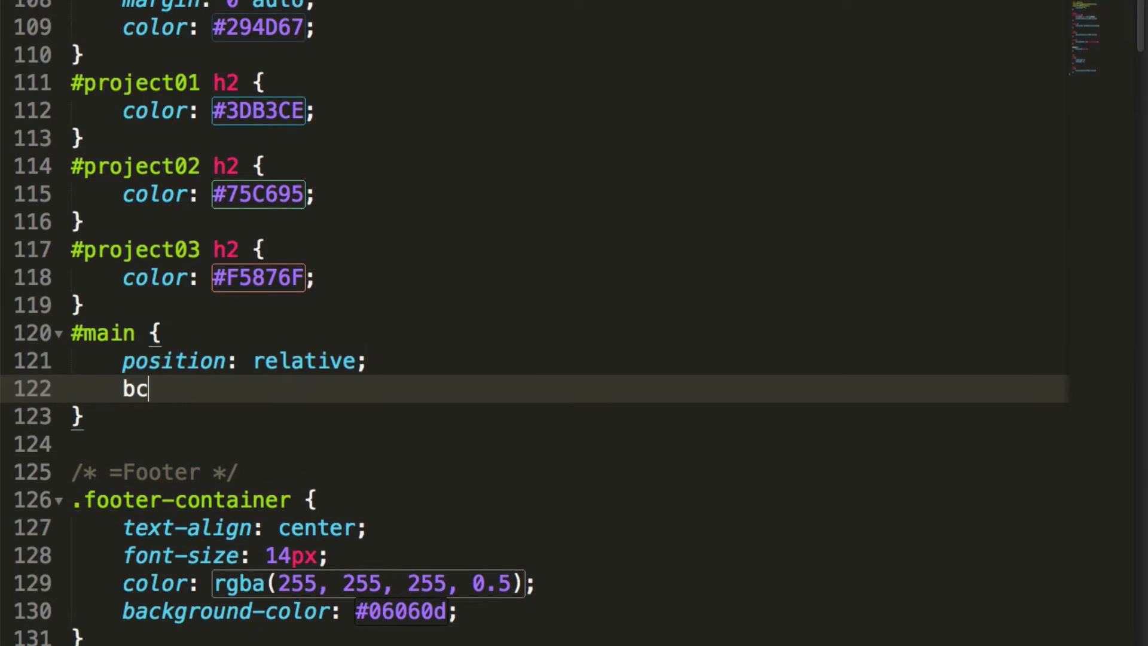
{"action": "type", "text": "ackground-color: #FFF;"}
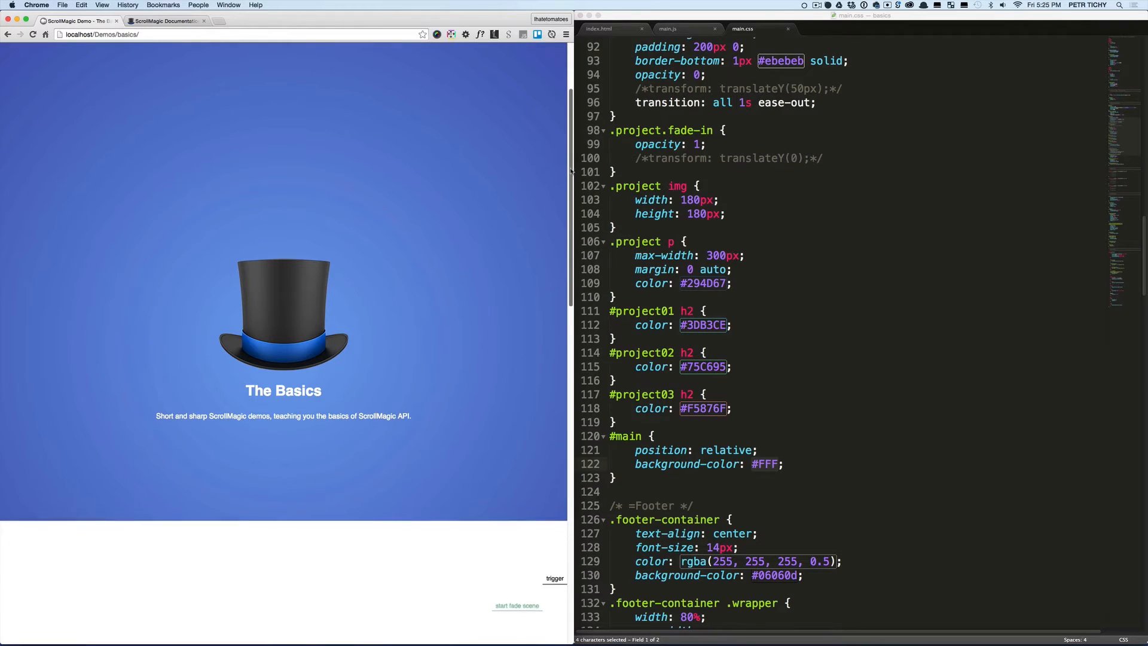
Step: Scroll the demo page to check the white section covers the pinned intro, then return to main.js
{"action": "scroll", "scroll_direction": "down", "scroll_amount": 3}
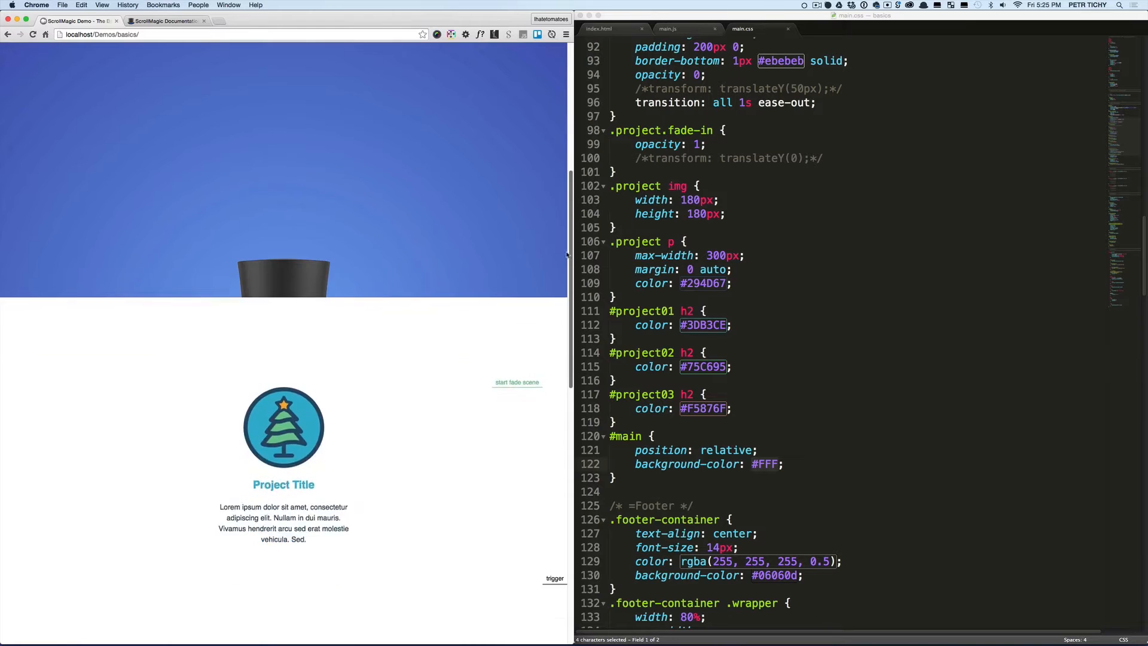
{"action": "scroll", "scroll_direction": "down", "scroll_amount": 3}
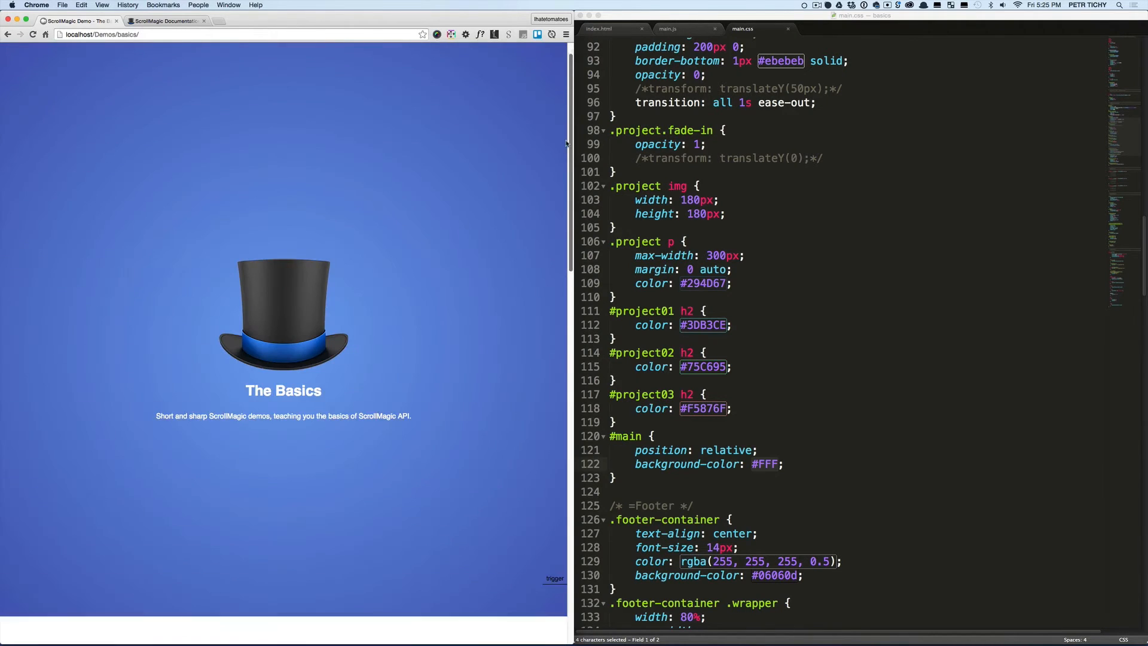
{"action": "scroll", "scroll_direction": "down", "scroll_amount": 3}
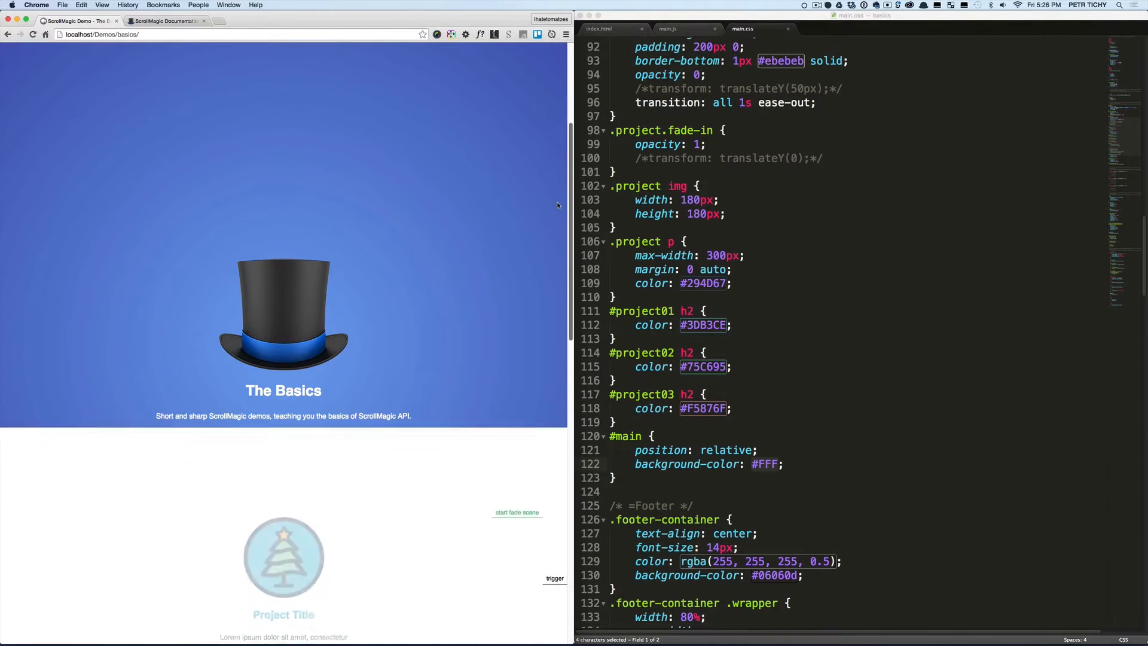
{"action": "scroll", "scroll_direction": "down", "scroll_amount": 3}
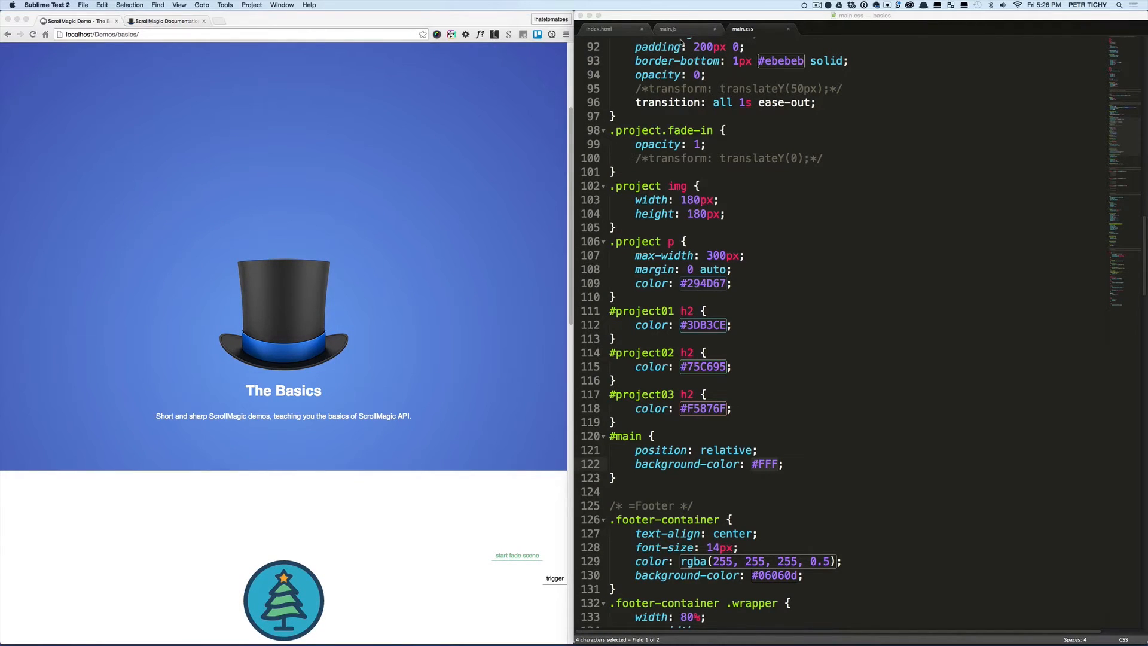
{"action": "left_click", "coordinate": [670, 28]}
{"action": "type", "text": "d"}
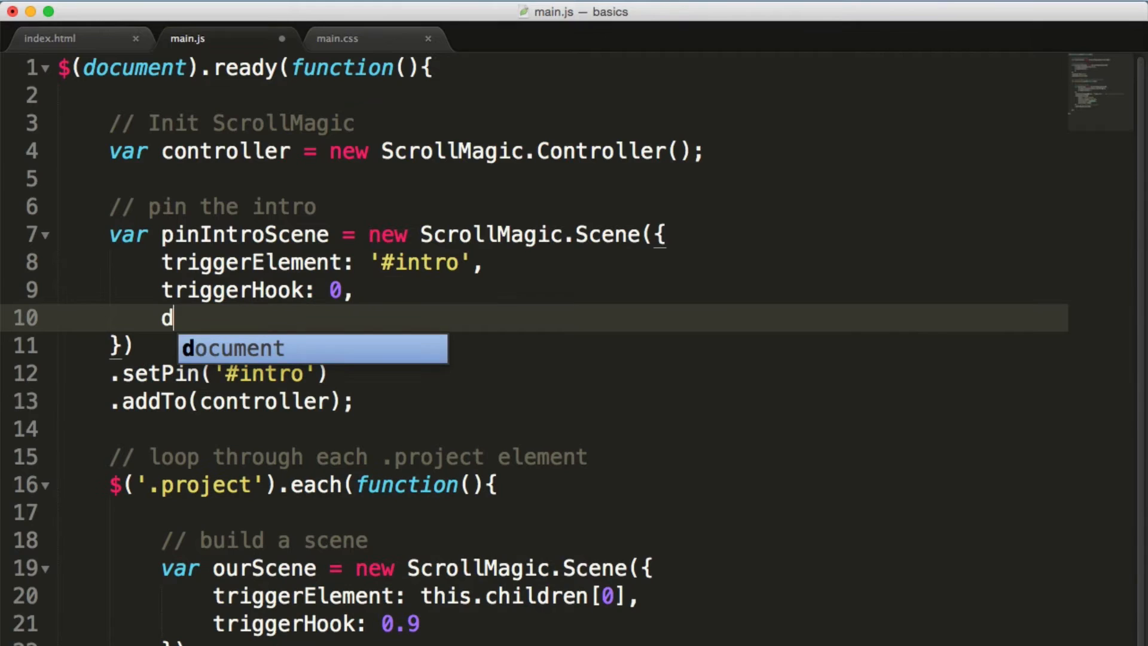
Step: Add duration: '30%' to the pinIntroScene options
{"action": "type", "text": "uration:"}
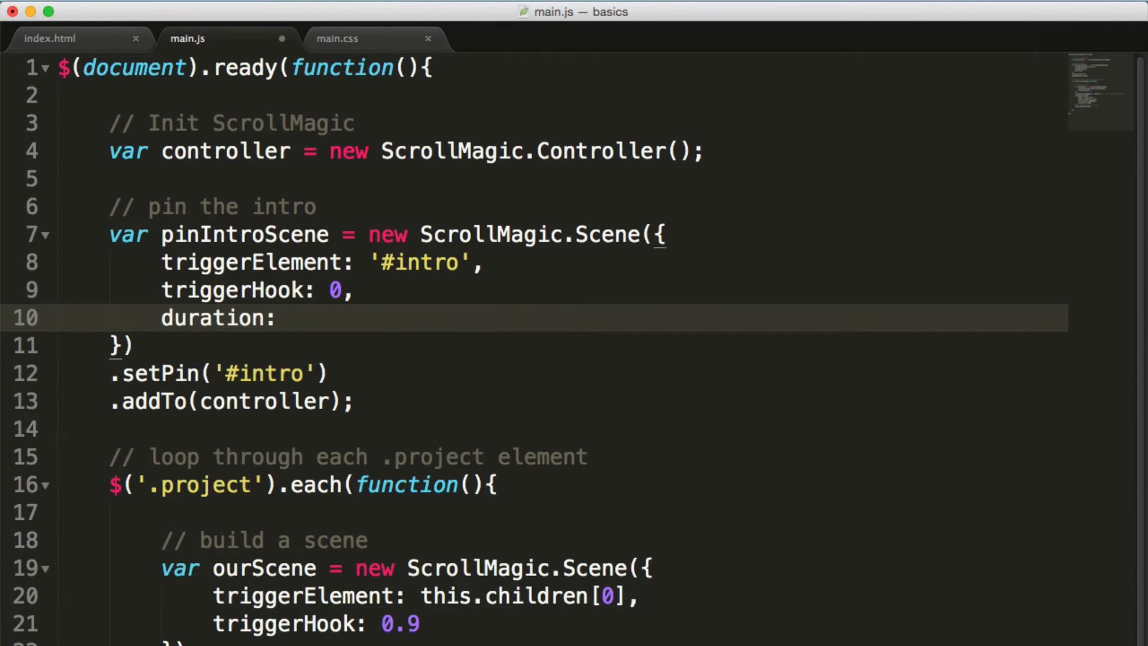
{"action": "type", "text": "''"}
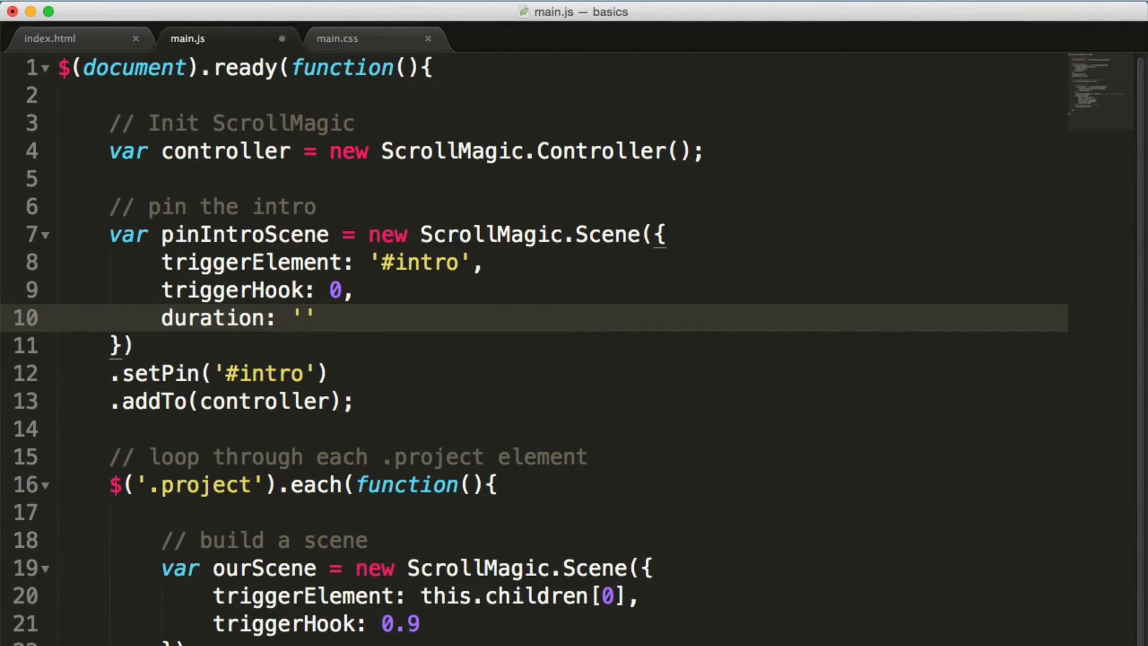
{"action": "type", "text": "30%"}
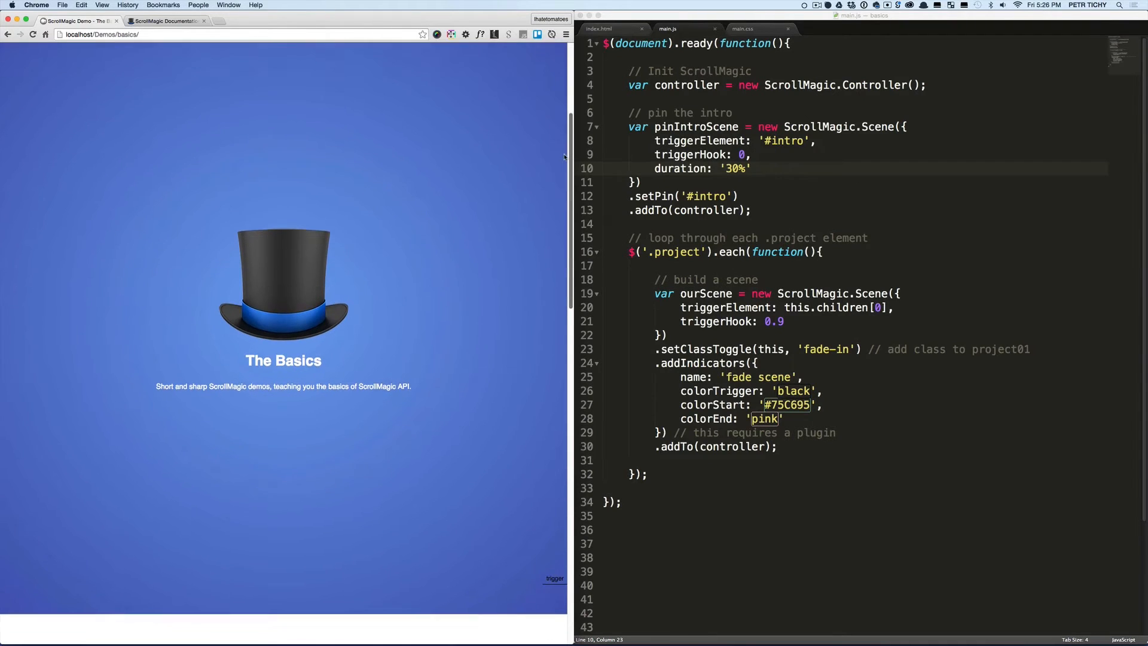
{"action": "scroll", "scroll_direction": "down", "scroll_amount": 3}
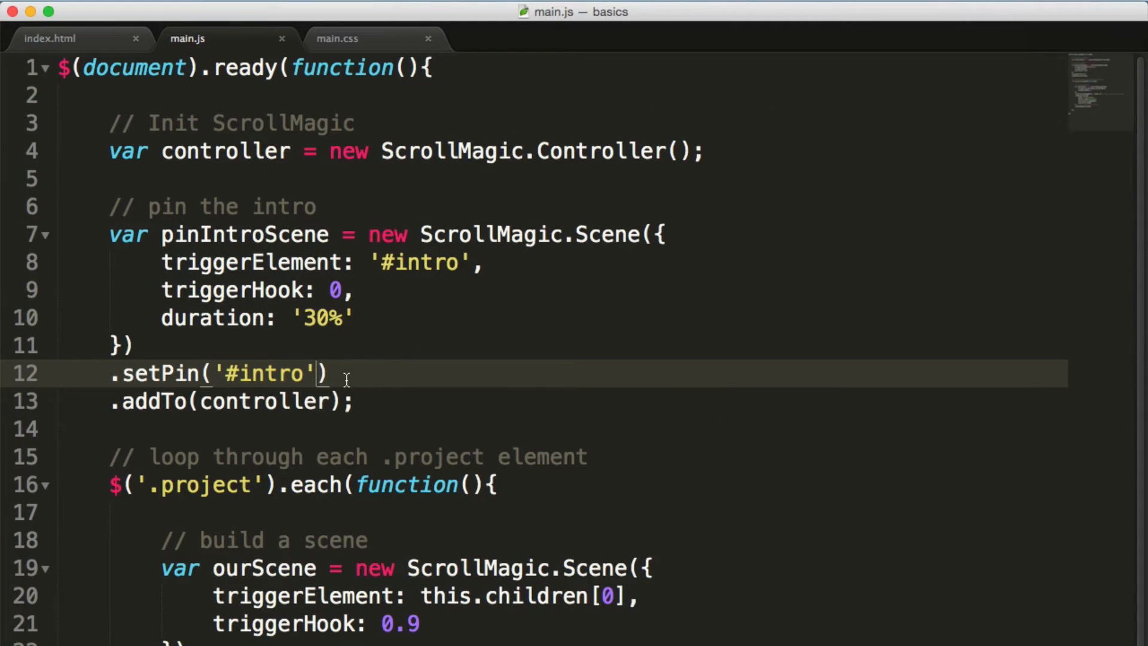
Step: Pass {pushFollowers: false} as the second argument to setPin('#intro')
{"action": "type", "text": ", {pushFol}"}
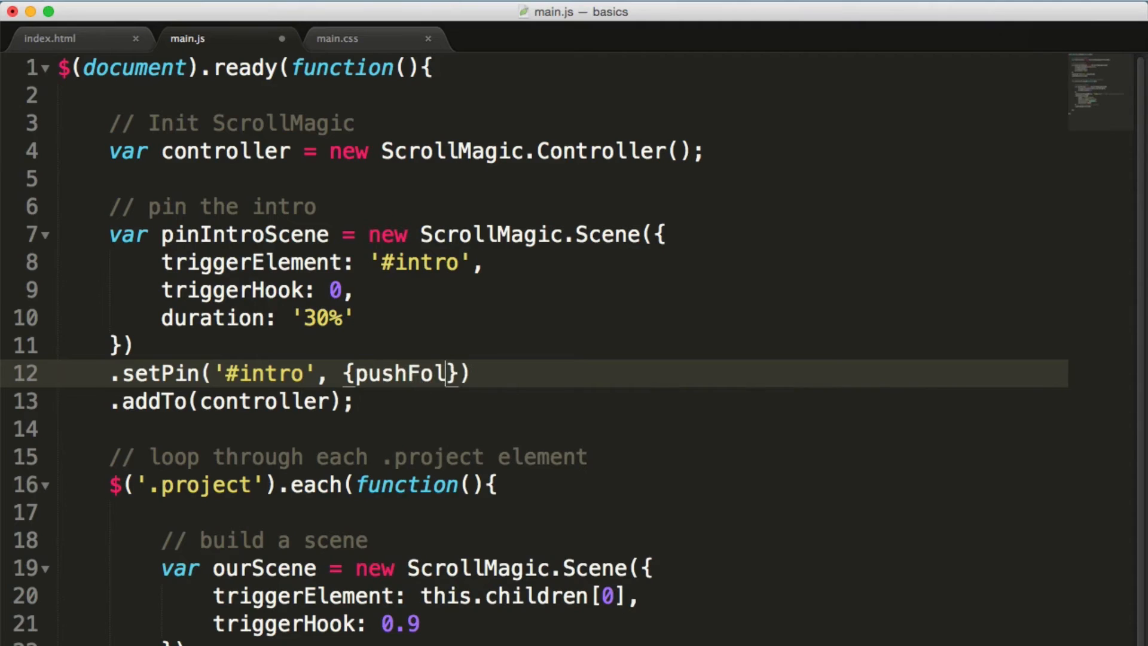
{"action": "type", "text": "lowers"}
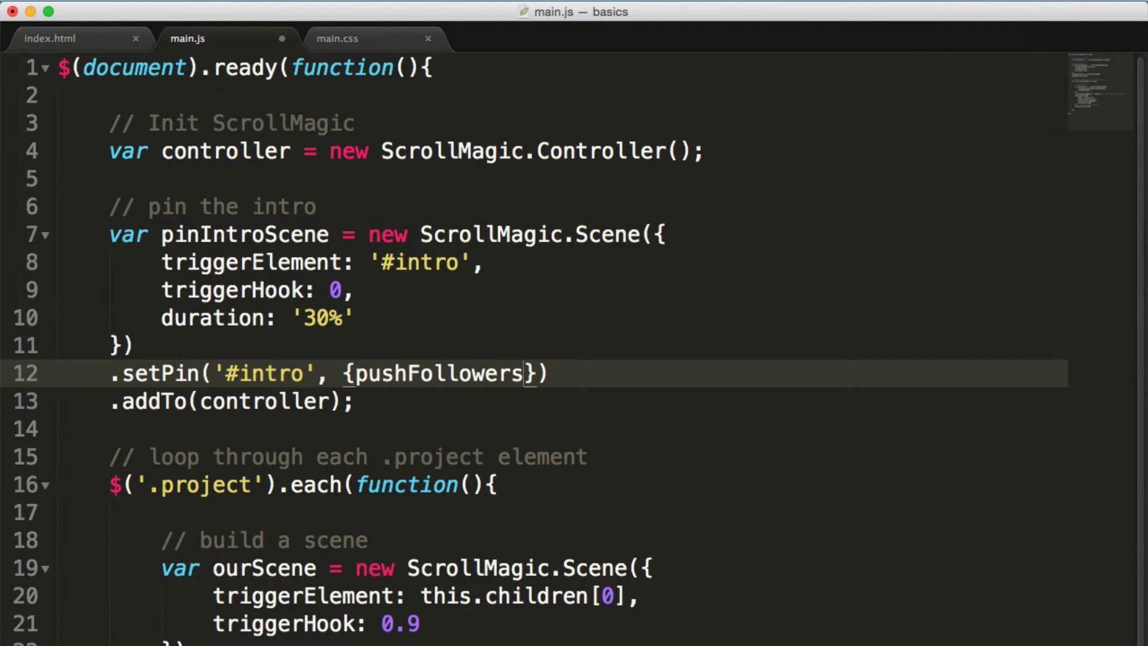
{"action": "type", "text": ": false"}
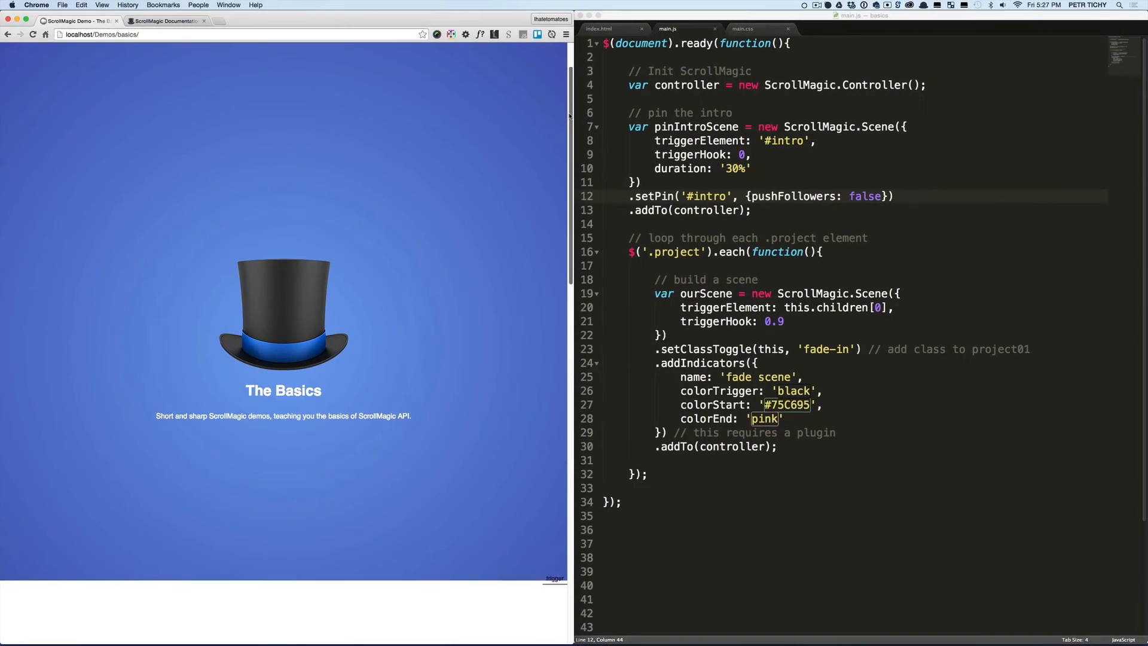
{"action": "scroll", "scroll_direction": "down", "scroll_amount": 3}
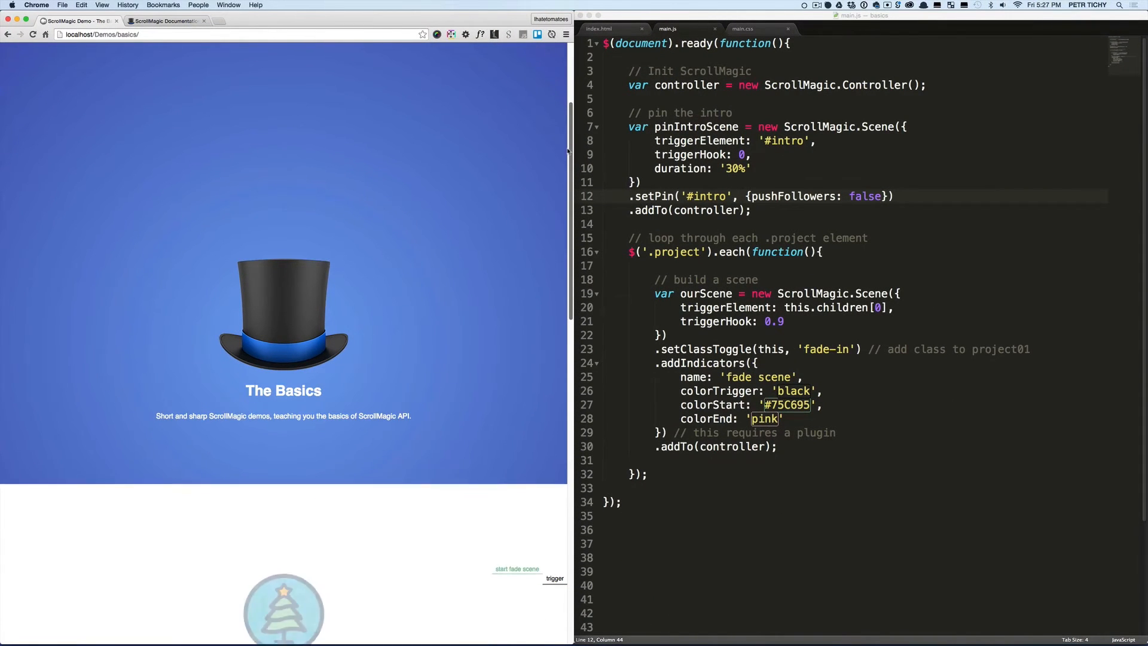
{"action": "scroll", "scroll_direction": "down", "scroll_amount": 3}
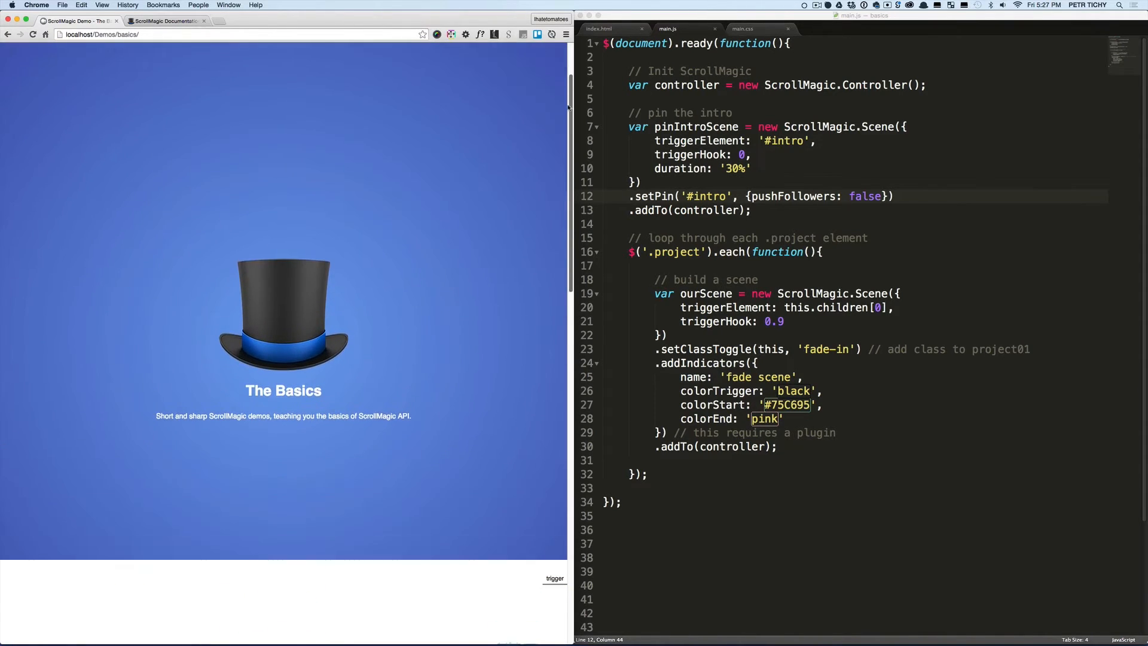
Step: Inspect the hat image's div.scrollmagic-pin-spacer in DevTools, then return to Sublime Text
{"action": "right_click", "coordinate": [300, 329]}
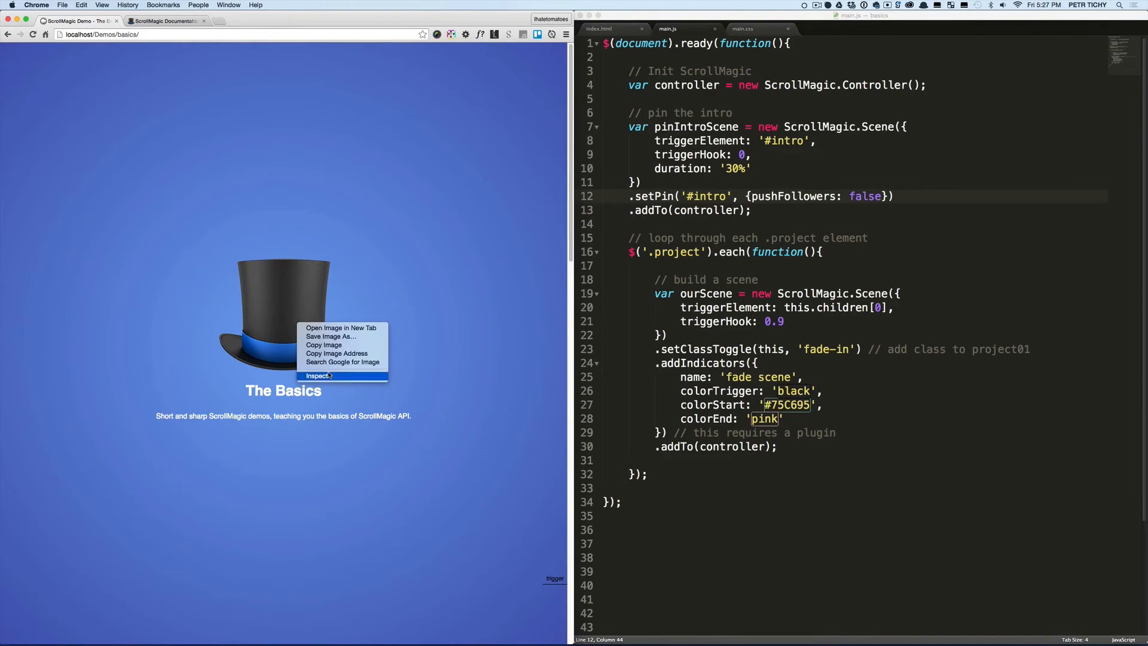
{"action": "left_click", "coordinate": [315, 376]}
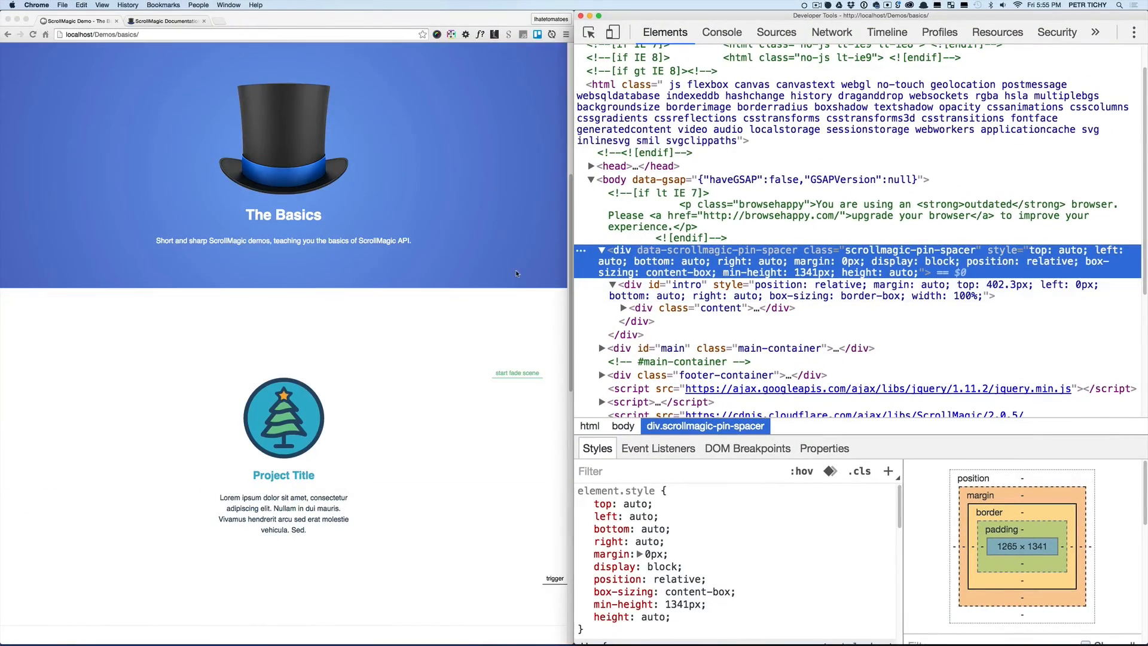
{"action": "key", "text": "cmd+tab"}
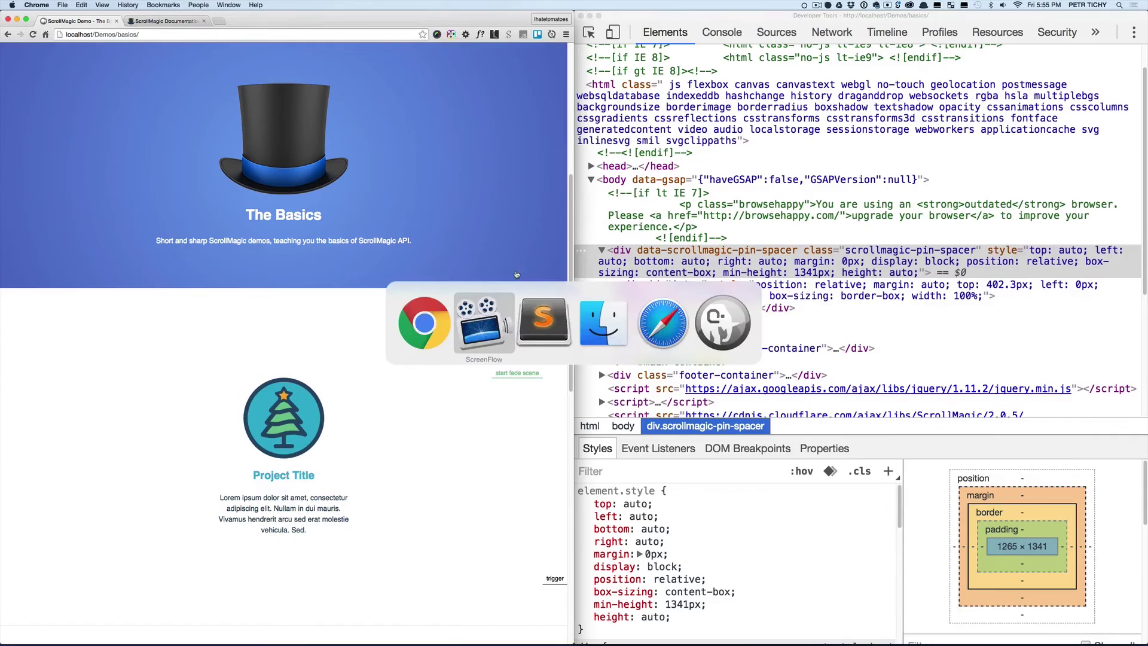
{"action": "left_click", "coordinate": [544, 323]}
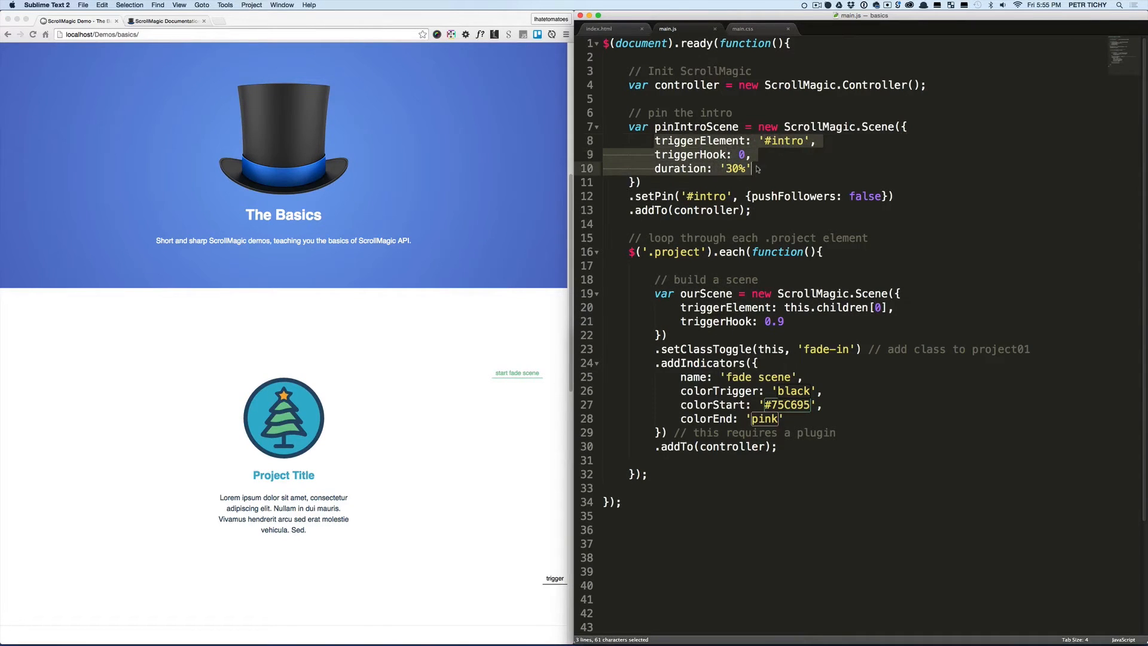
{"action": "left_click", "coordinate": [756, 168]}
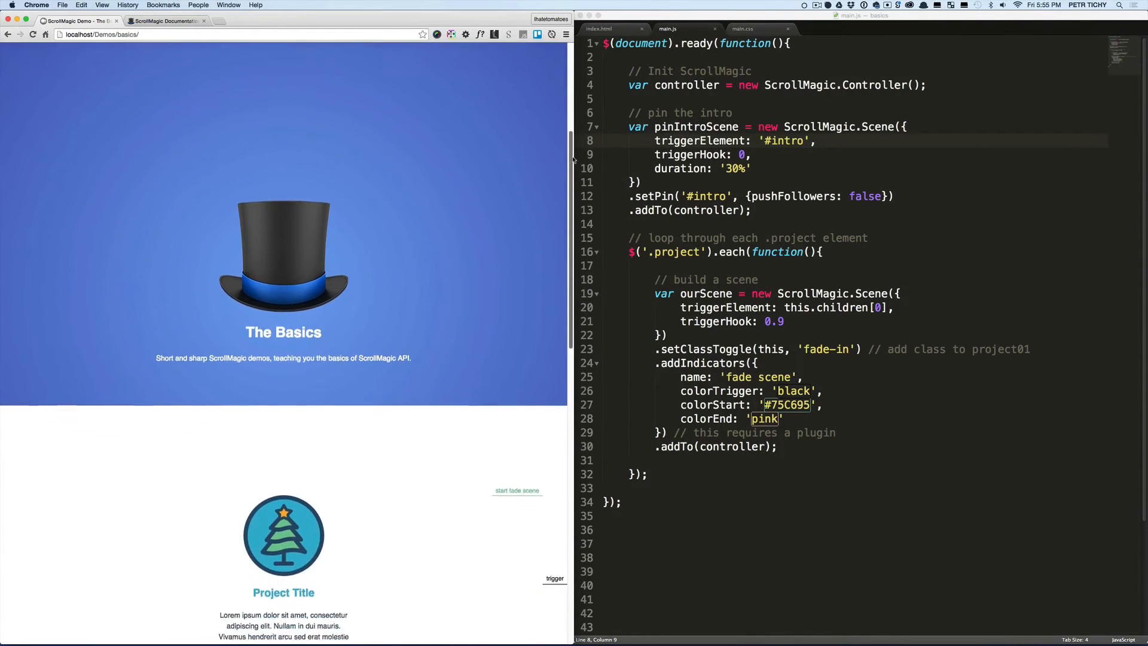
{"action": "scroll", "scroll_direction": "down", "scroll_amount": 3}
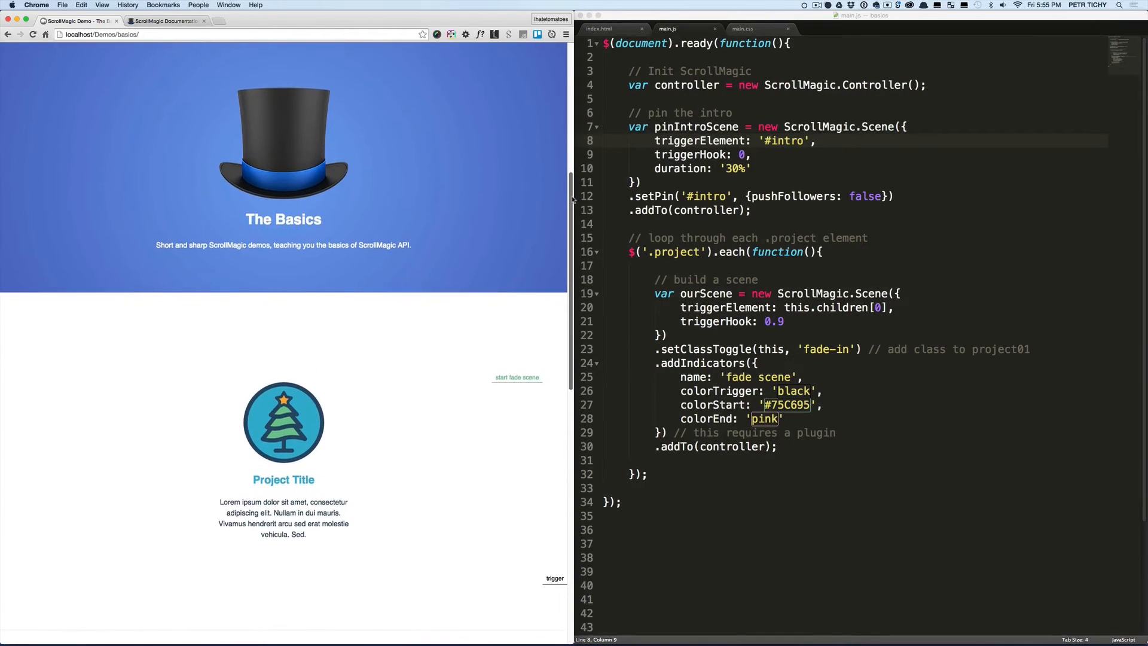
{"action": "scroll", "scroll_direction": "down", "scroll_amount": 3}
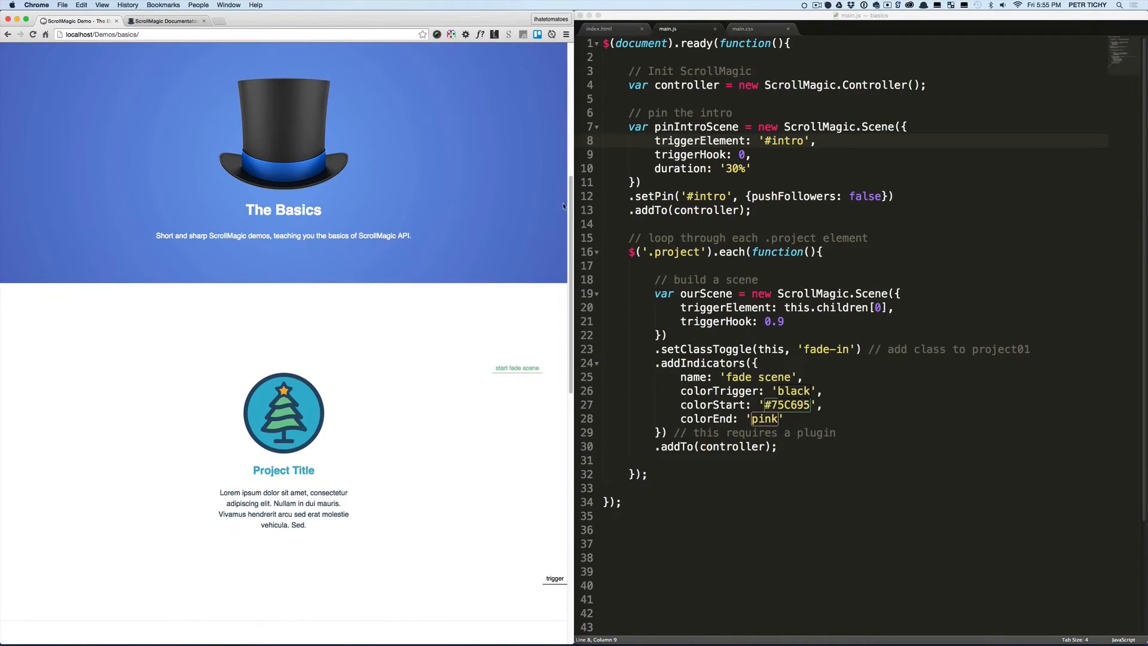
{"action": "mouse_move", "coordinate": [365, 485]}
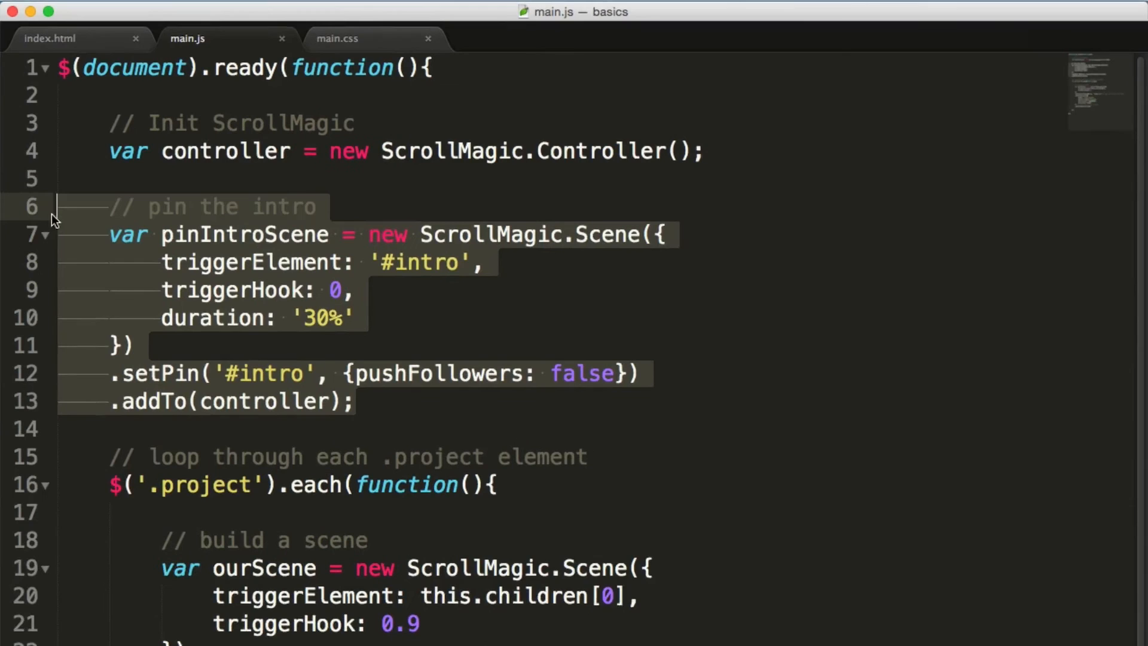
{"action": "mouse_move", "coordinate": [252, 296]}
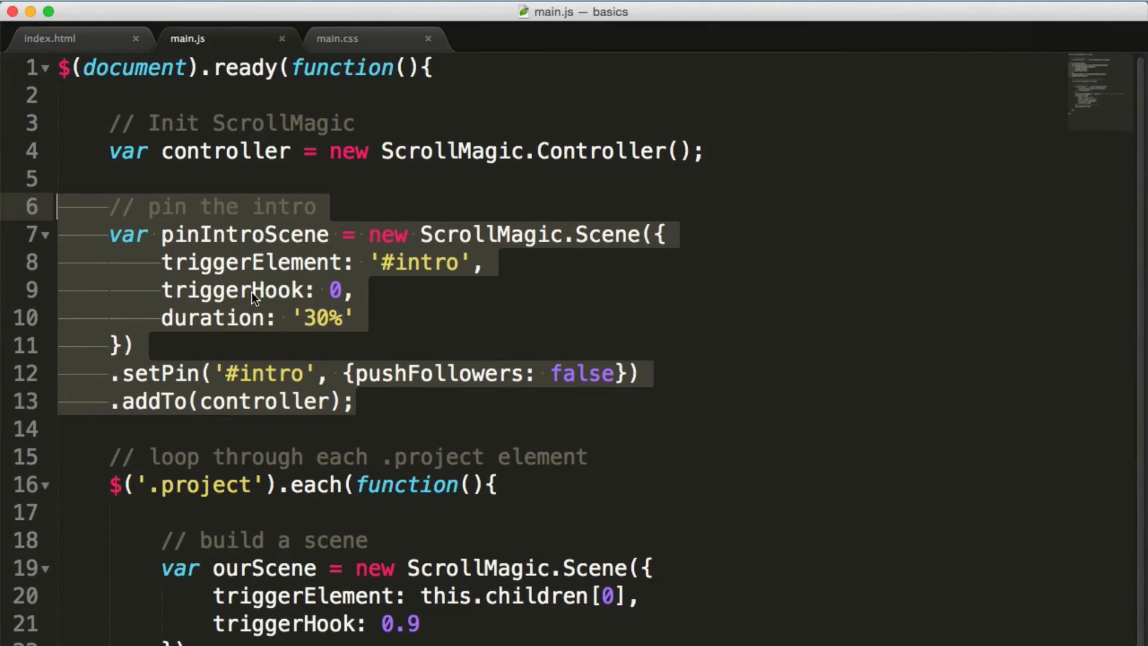
{"action": "mouse_move", "coordinate": [251, 339]}
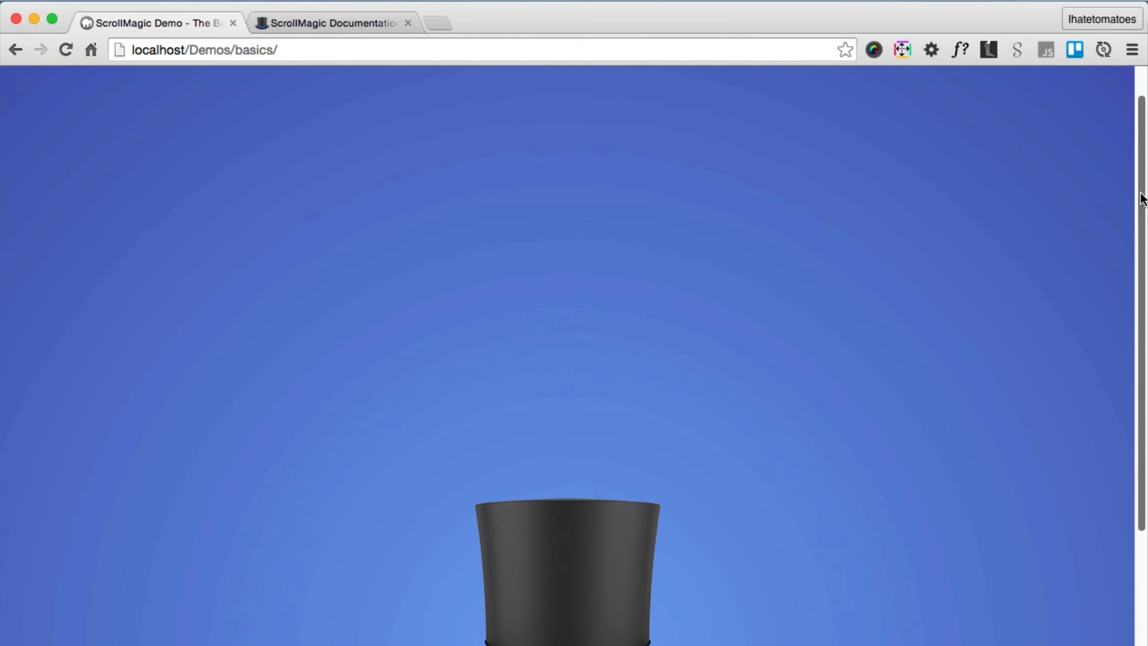
Step: Scroll down the demo page in Chrome to watch the intro pin and unpin
{"action": "scroll", "scroll_direction": "down", "scroll_amount": 3}
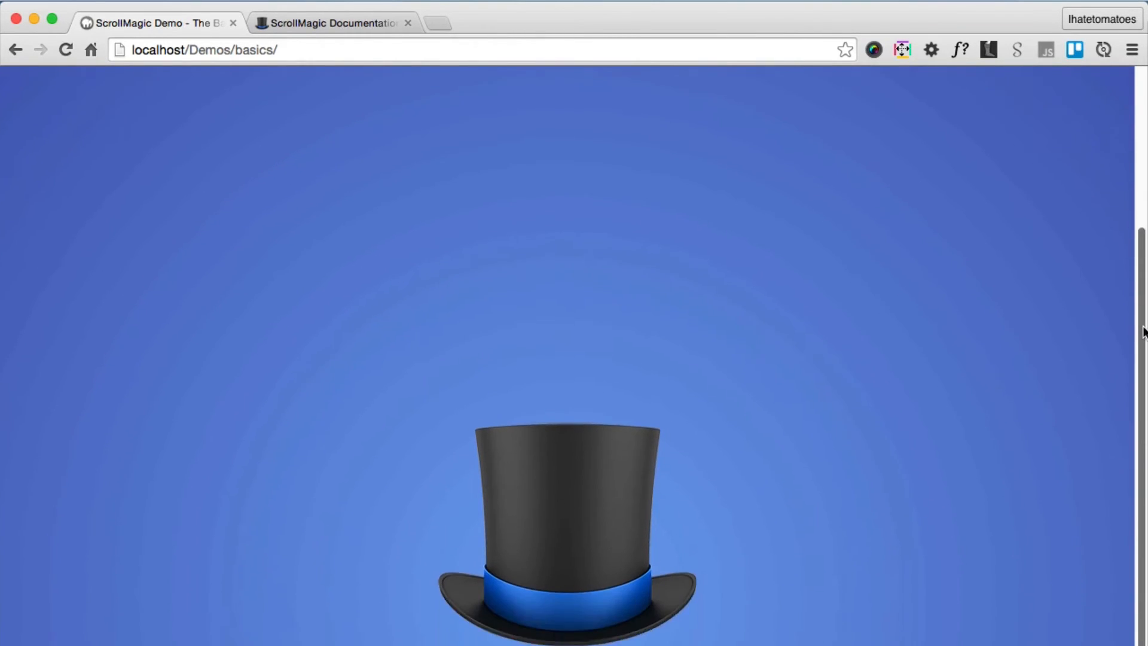
{"action": "scroll", "scroll_direction": "down", "scroll_amount": 3}
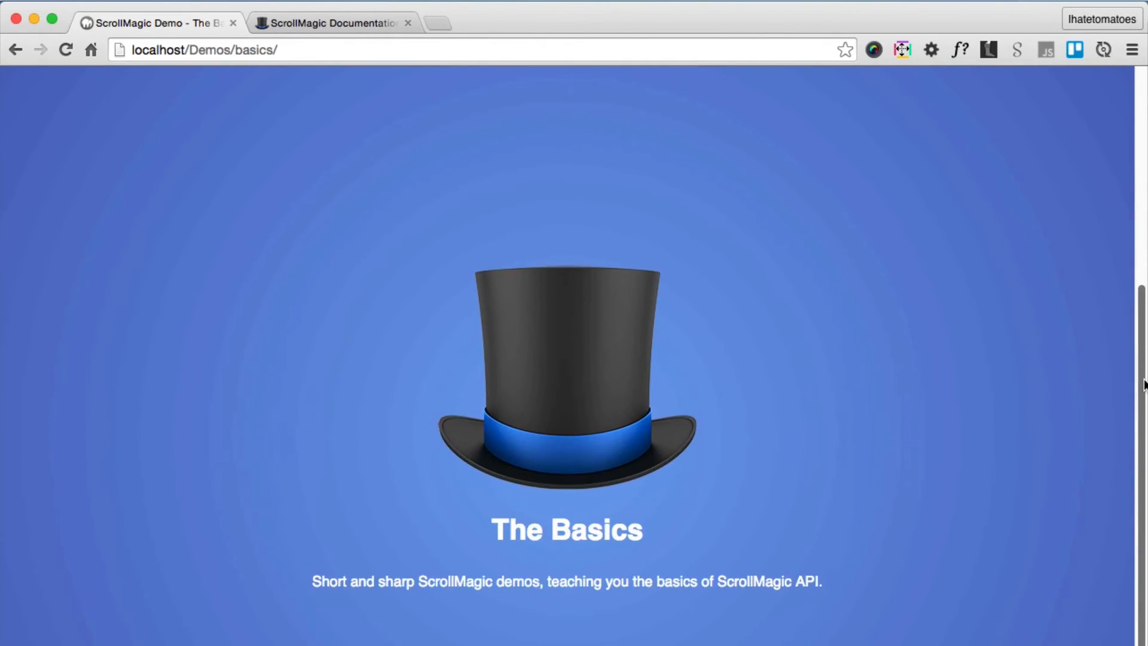
{"action": "scroll", "scroll_direction": "down", "scroll_amount": 3}
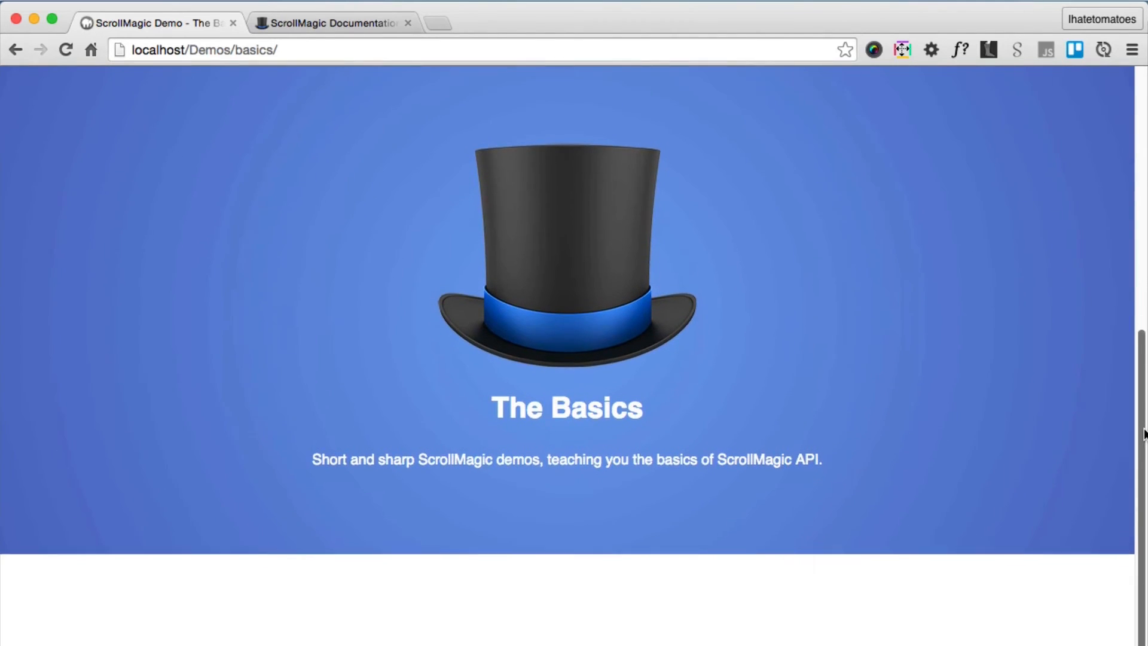
{"action": "scroll", "scroll_direction": "down", "scroll_amount": 3}
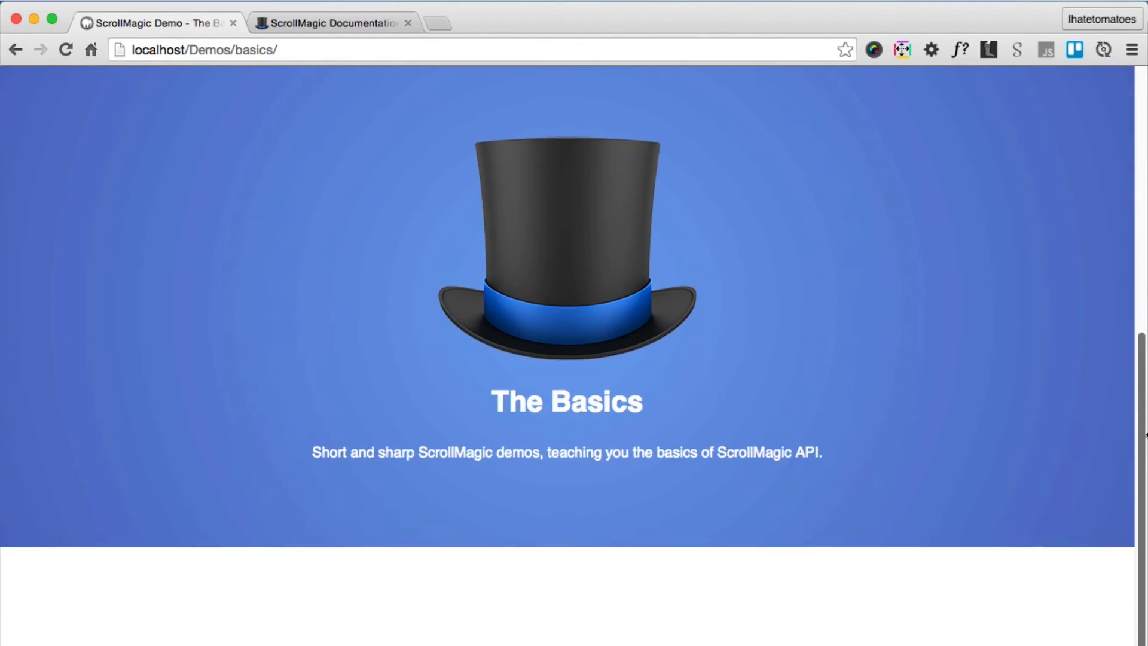
{"action": "scroll", "scroll_direction": "down", "scroll_amount": 3}
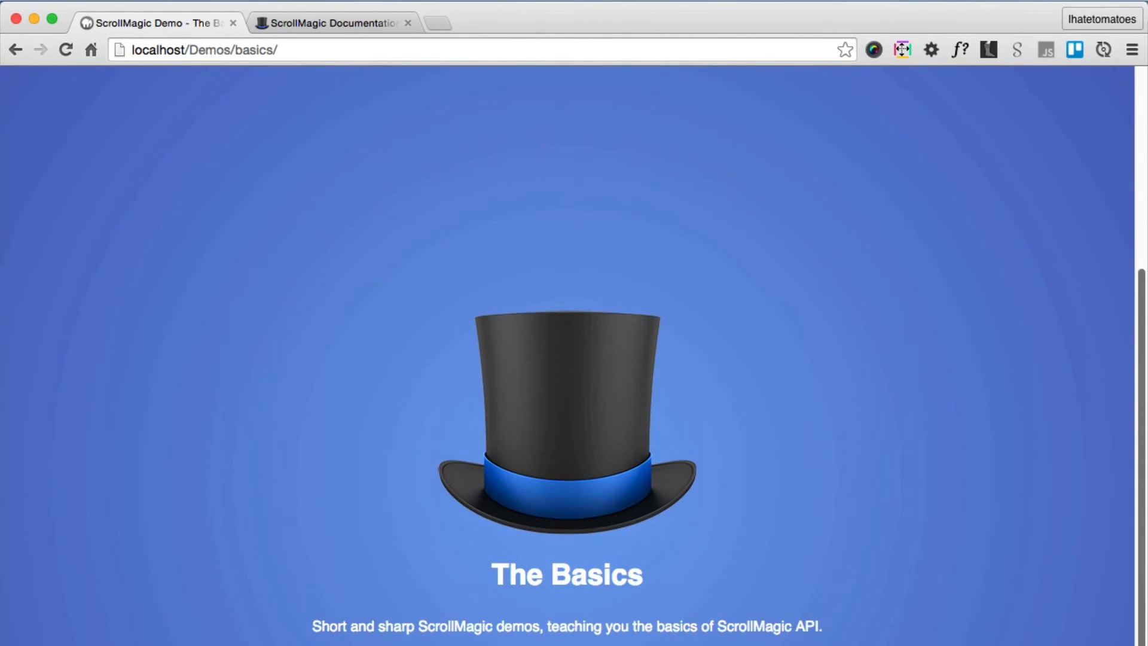
{"action": "scroll", "scroll_direction": "down", "scroll_amount": 3}
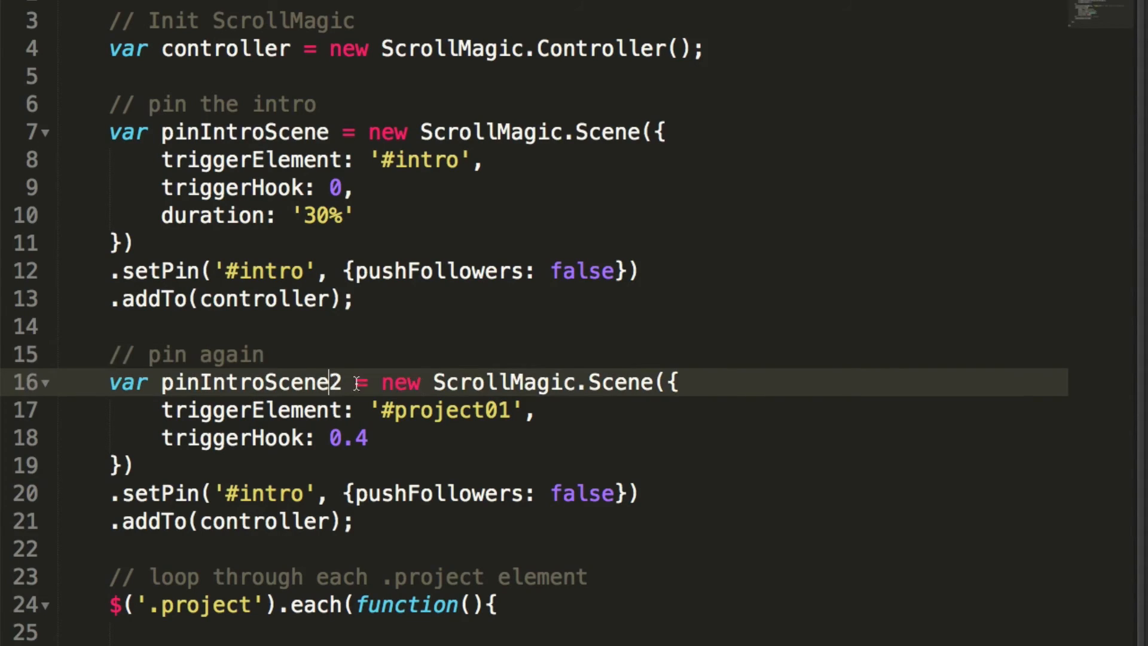
{"action": "mouse_move", "coordinate": [278, 427]}
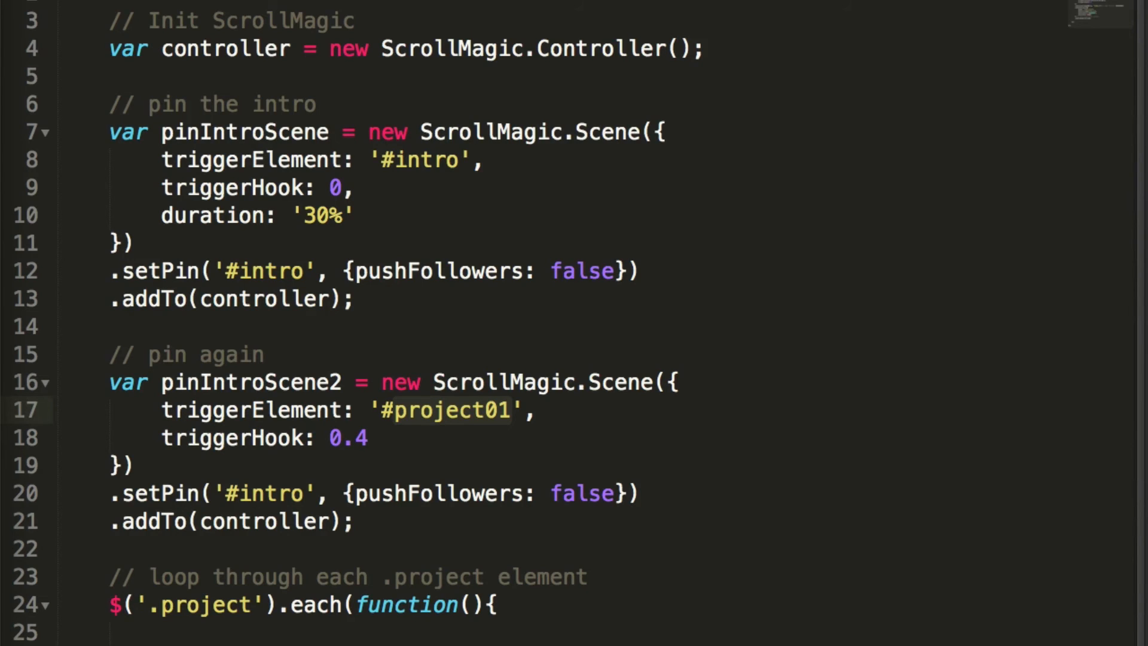
{"action": "mouse_move", "coordinate": [391, 427]}
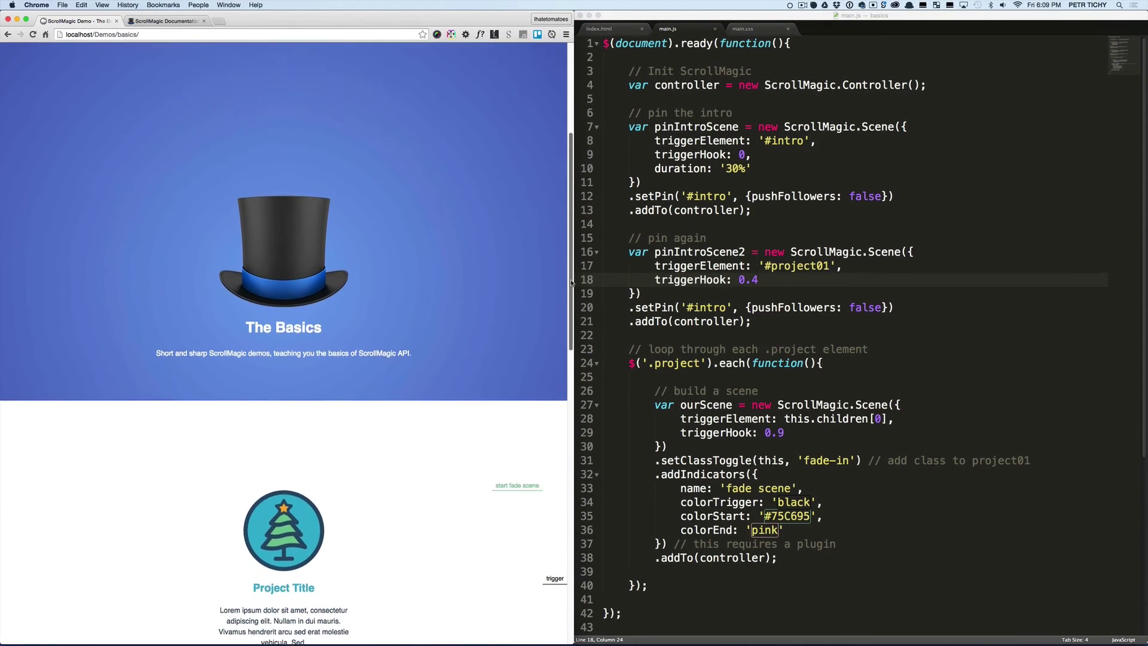
{"action": "scroll", "scroll_direction": "down", "scroll_amount": 3}
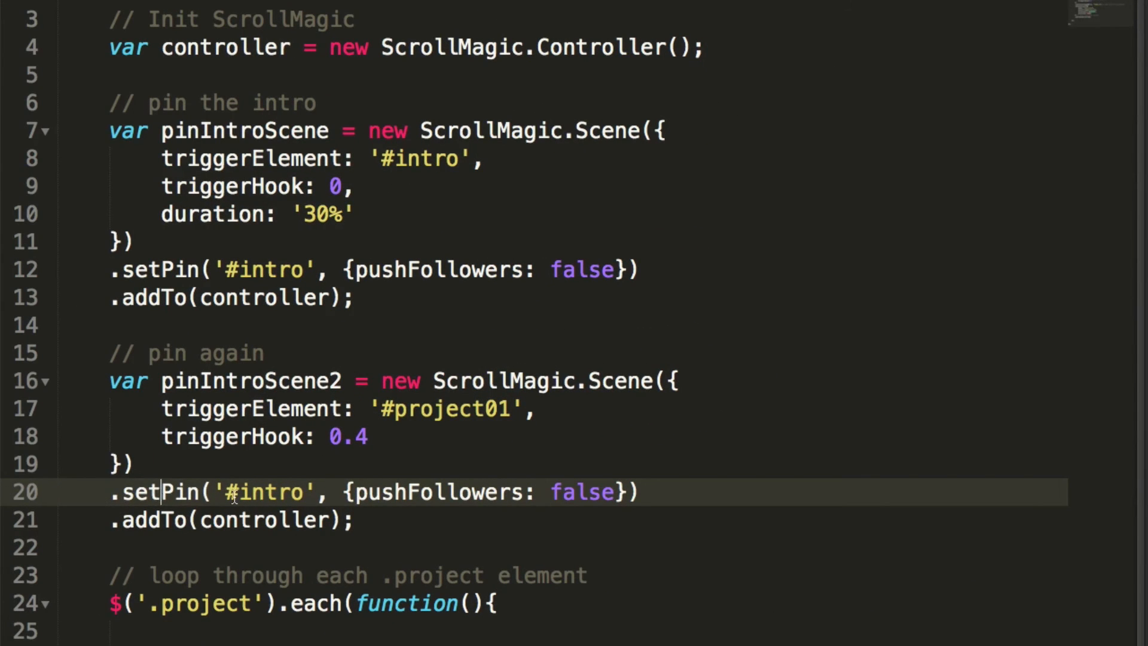
{"action": "left_click", "coordinate": [612, 504]}
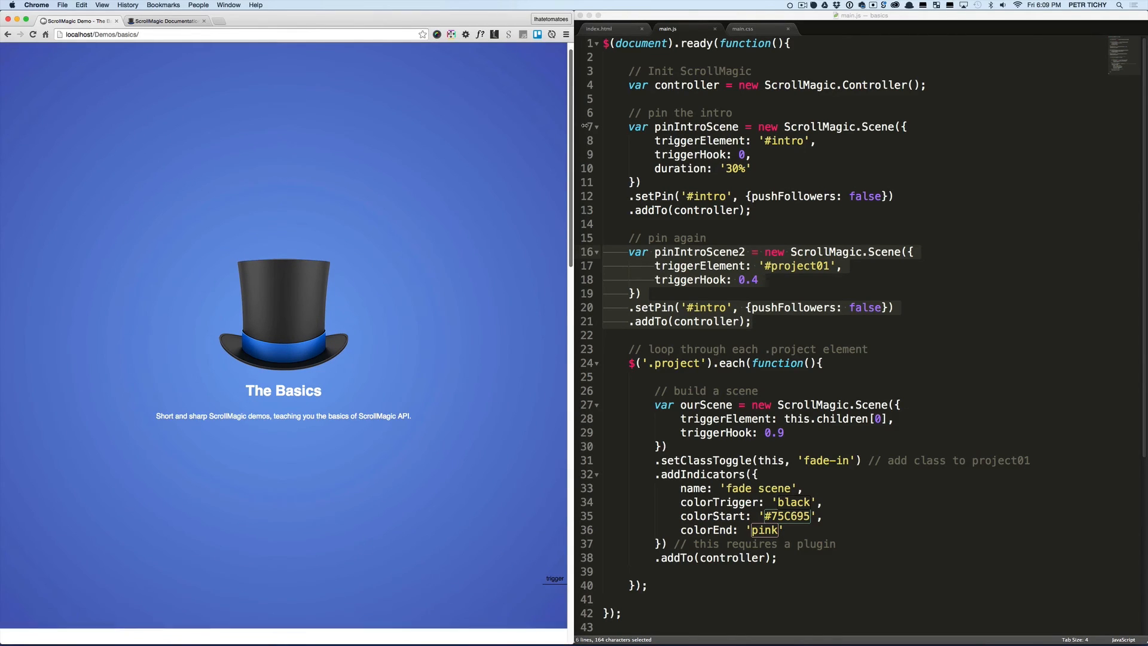
{"action": "scroll", "scroll_direction": "down", "scroll_amount": 3}
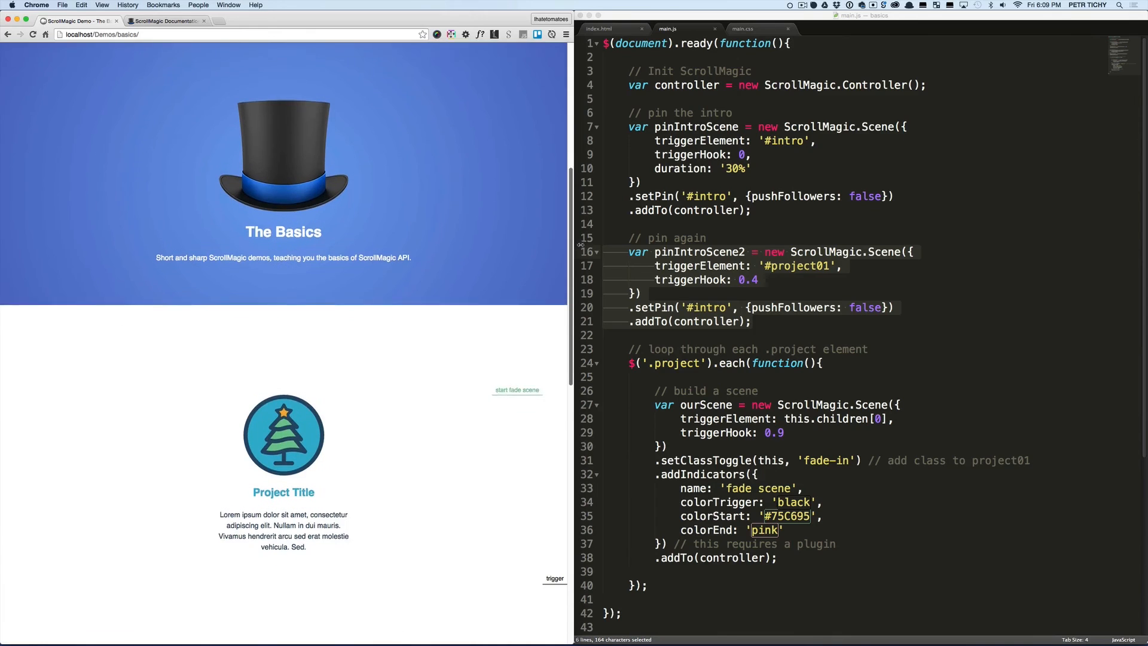
{"action": "scroll", "scroll_direction": "down", "scroll_amount": 3}
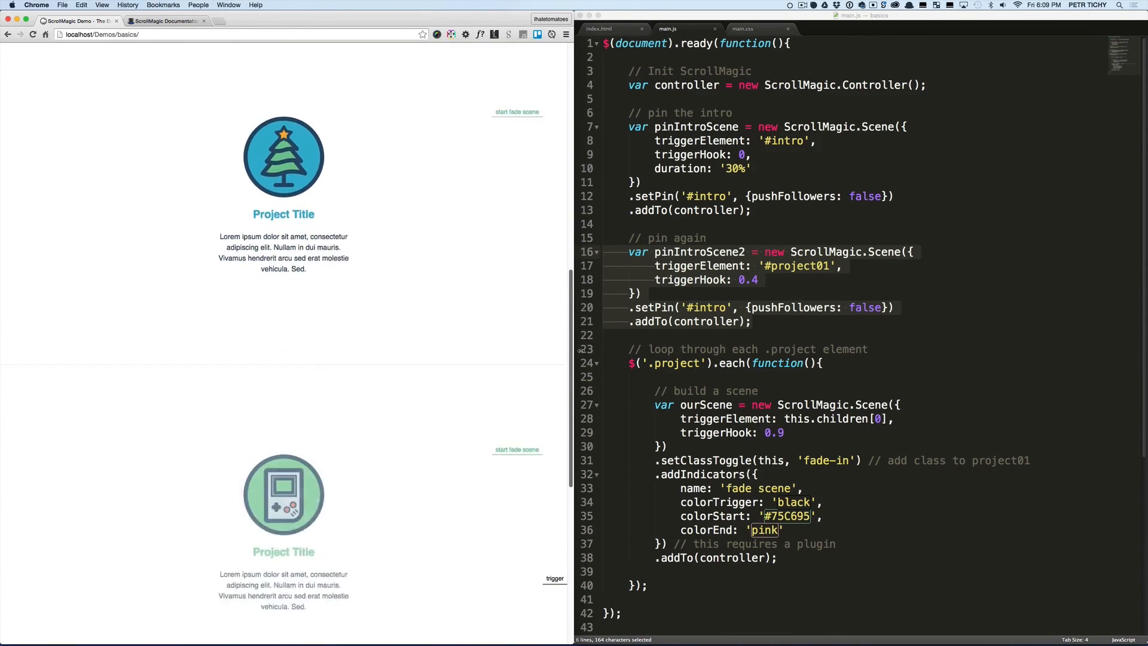
{"action": "scroll", "scroll_direction": "down", "scroll_amount": 3}
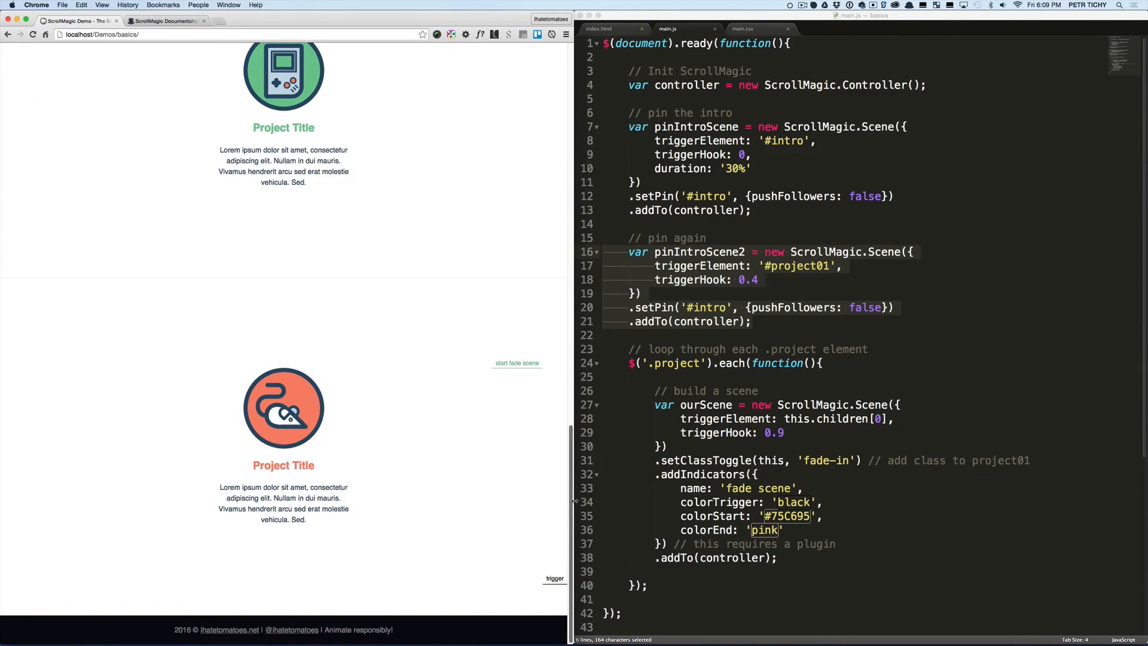